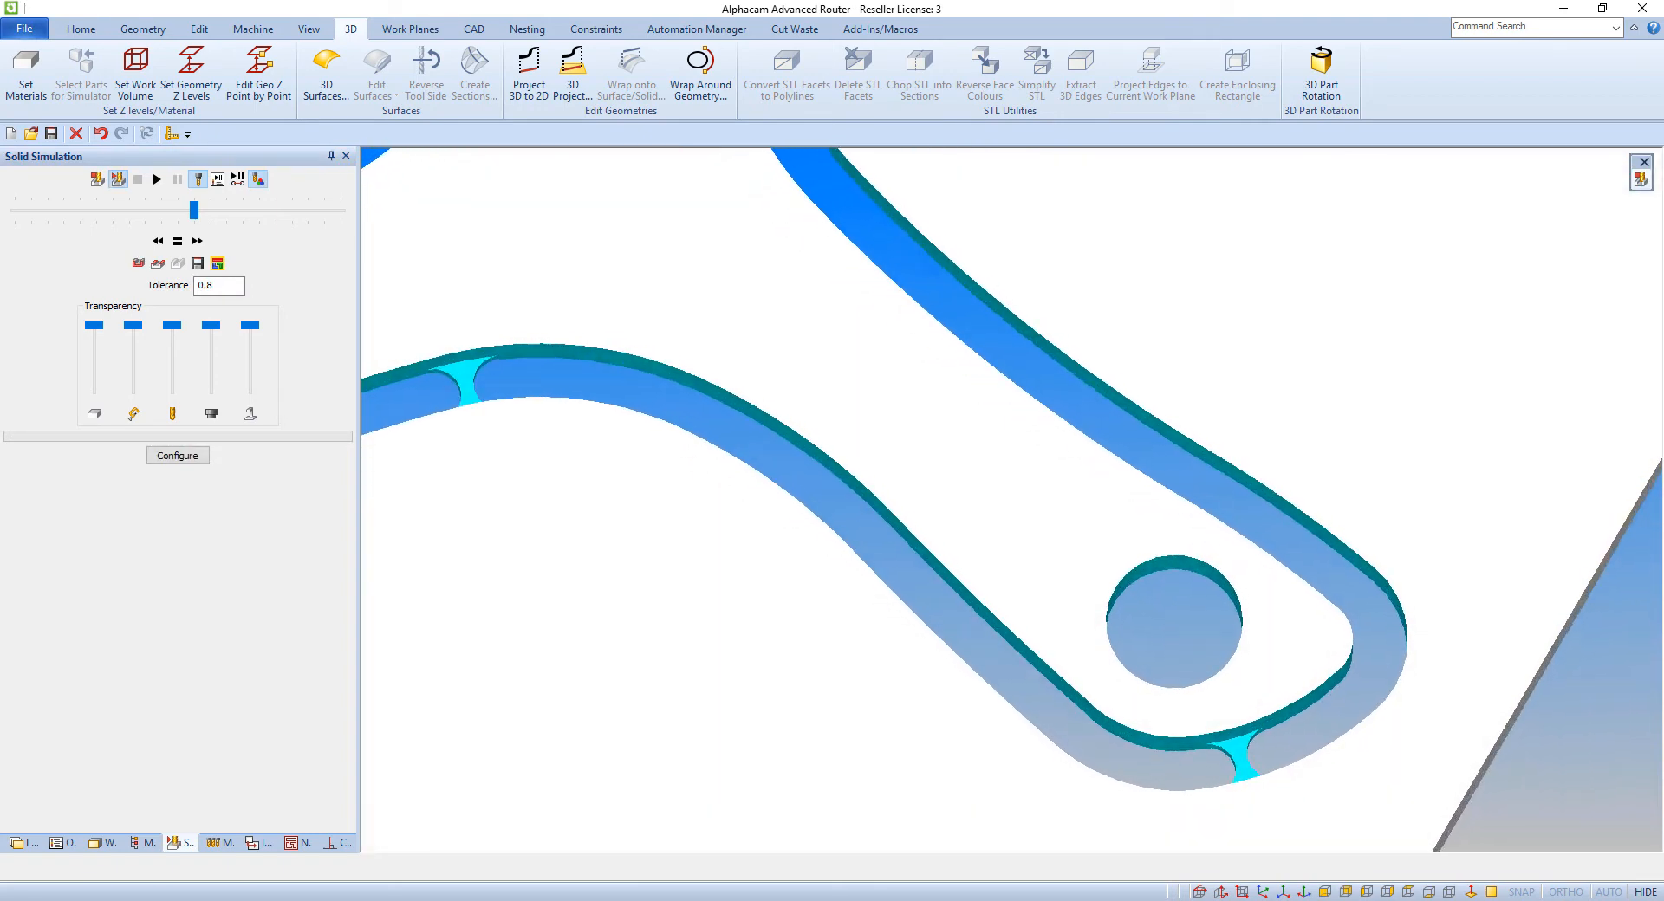
Step: Close Solid Simulation and show the Edit Machining options on the Machine tab
click(141, 28)
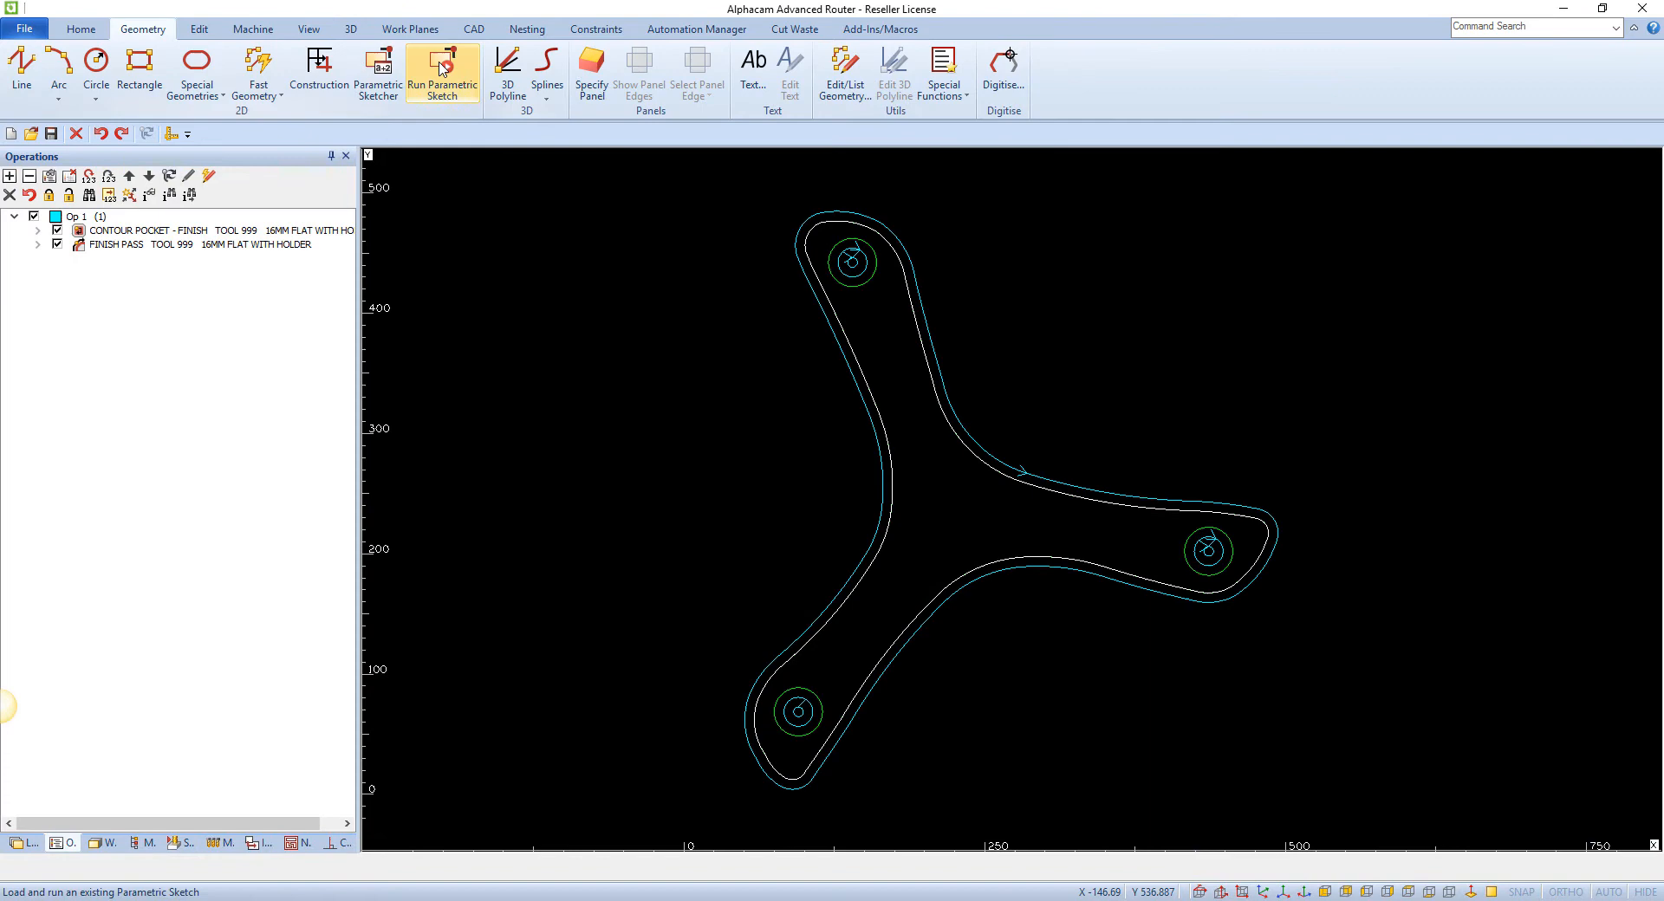
click(253, 28)
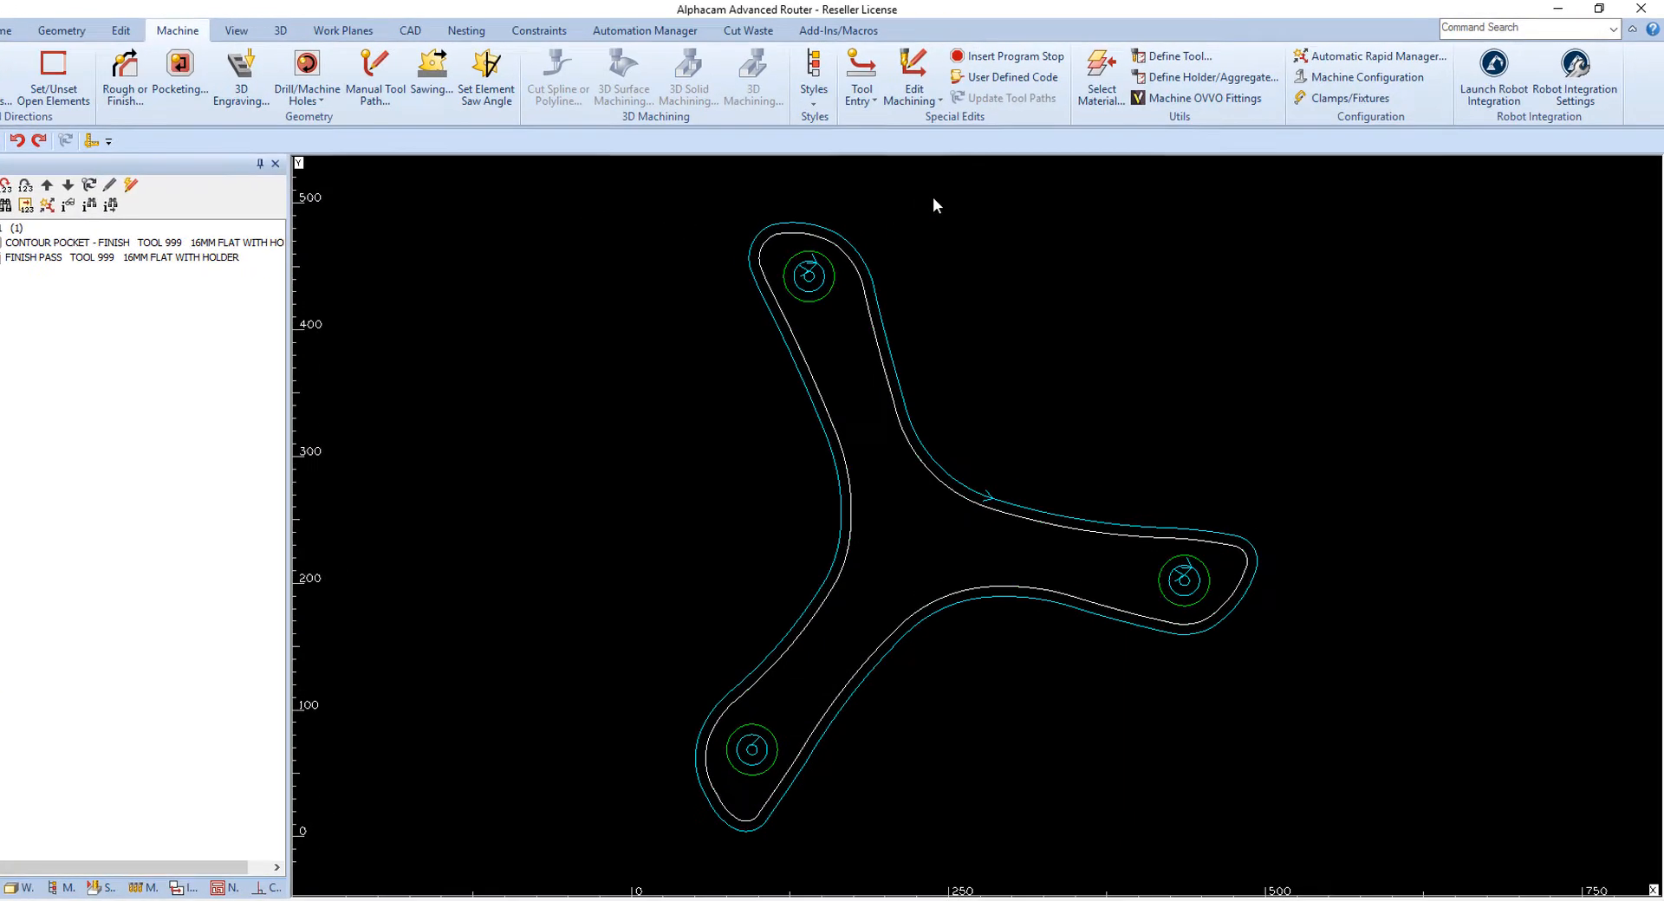
click(909, 80)
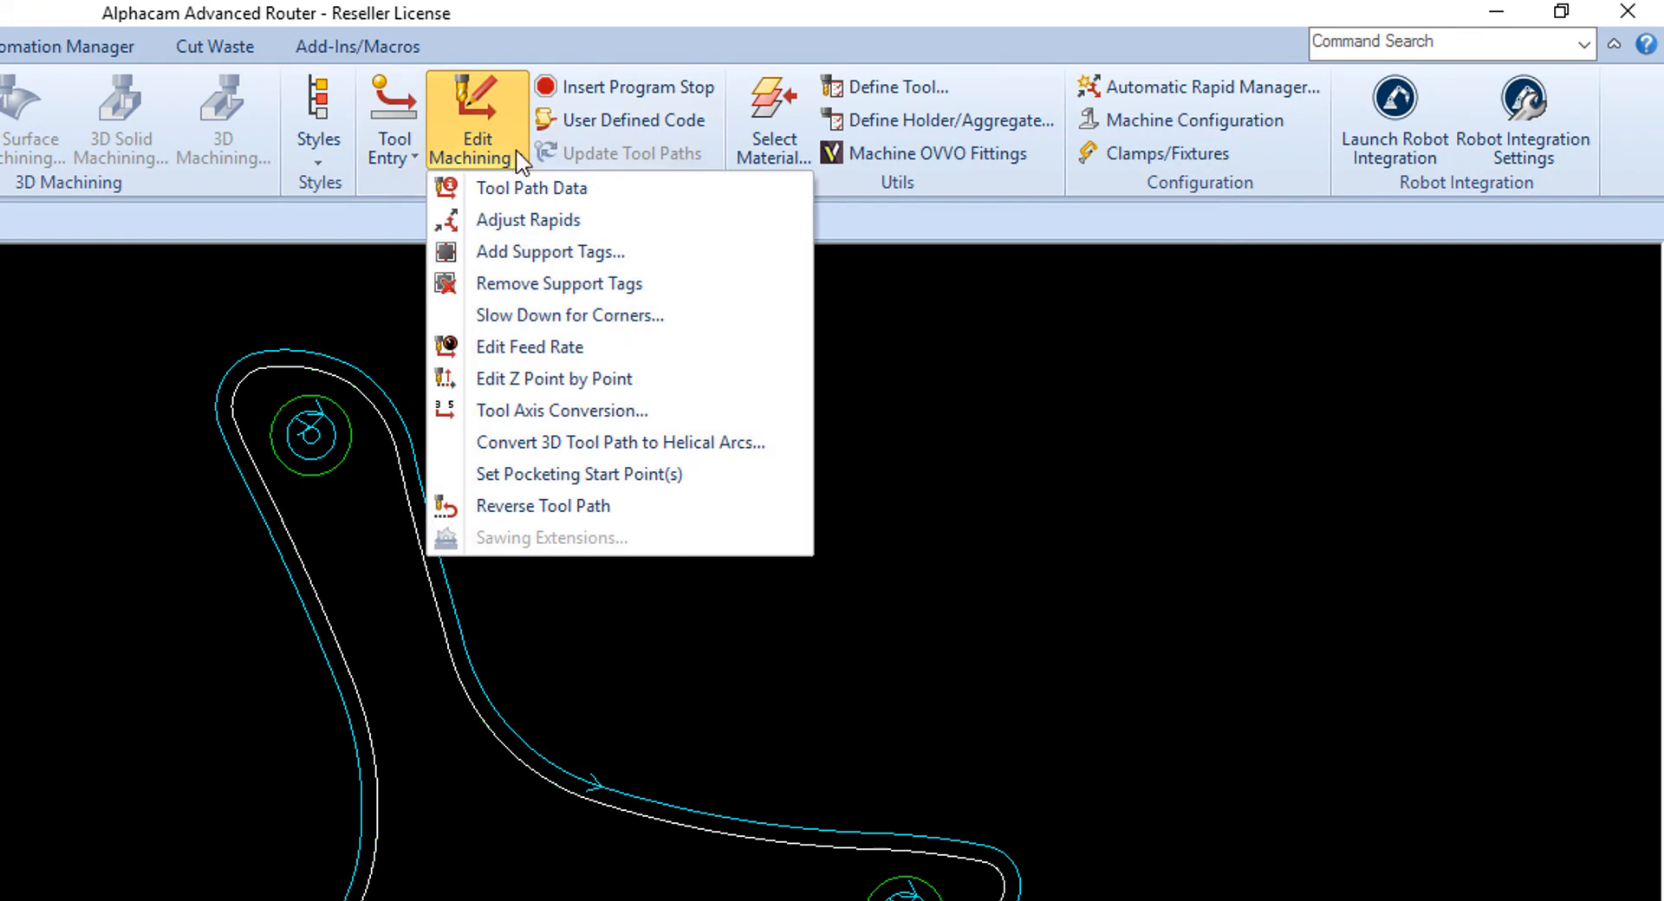
Step: Add flat support tags with Tag Top Z -10 and Tag Length 4
click(549, 251)
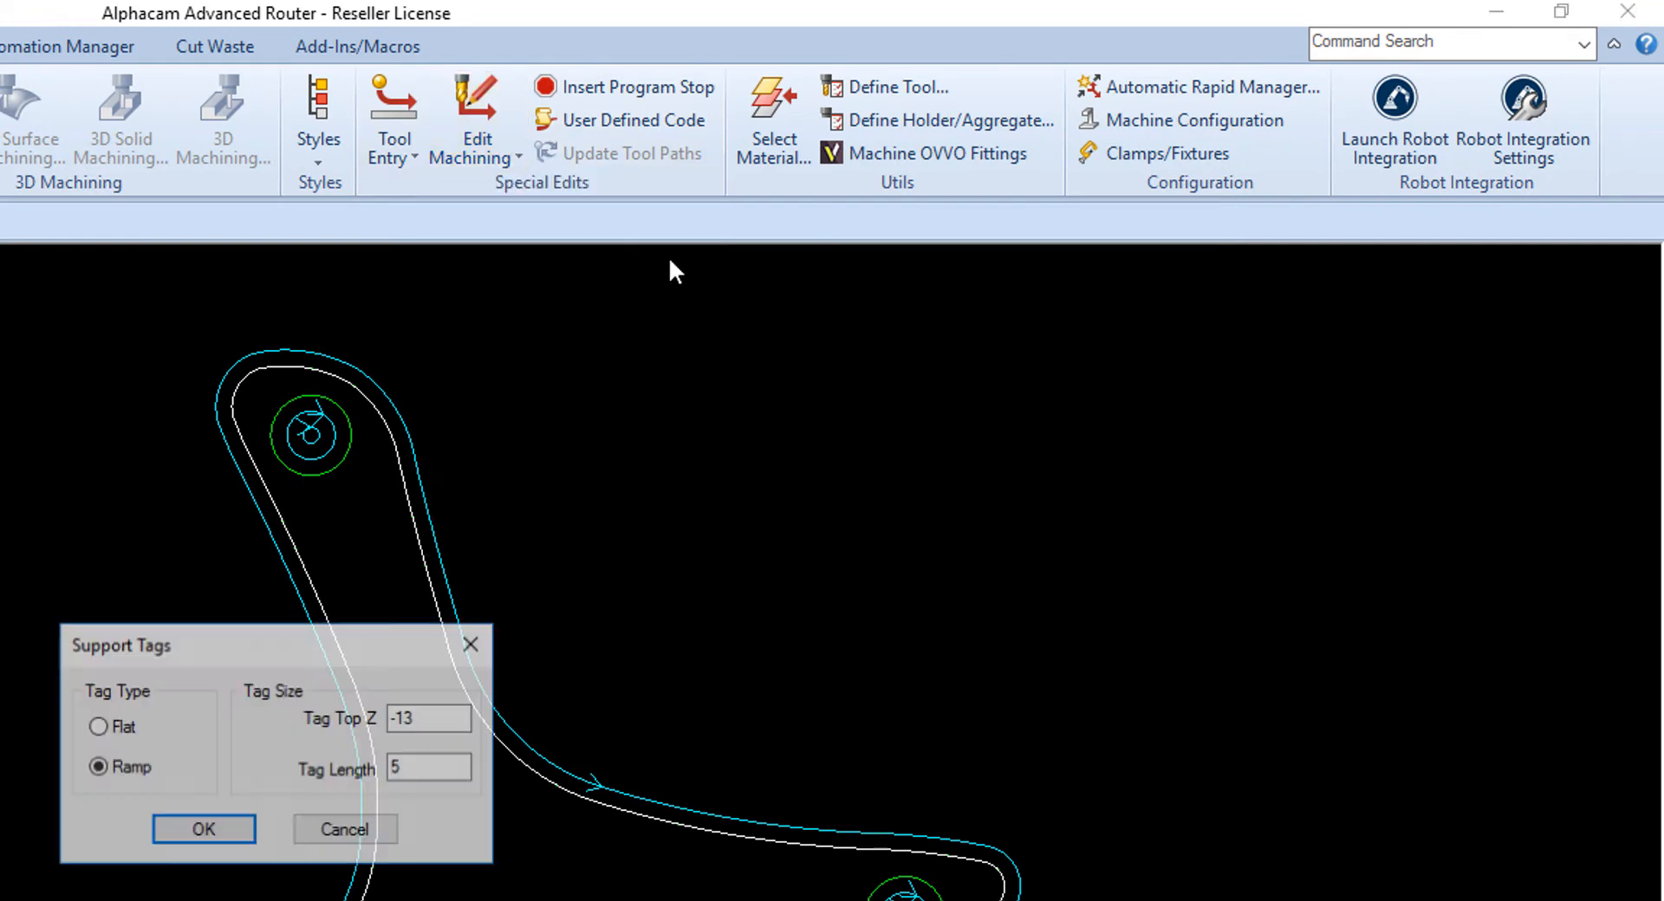
mouse_move(403, 669)
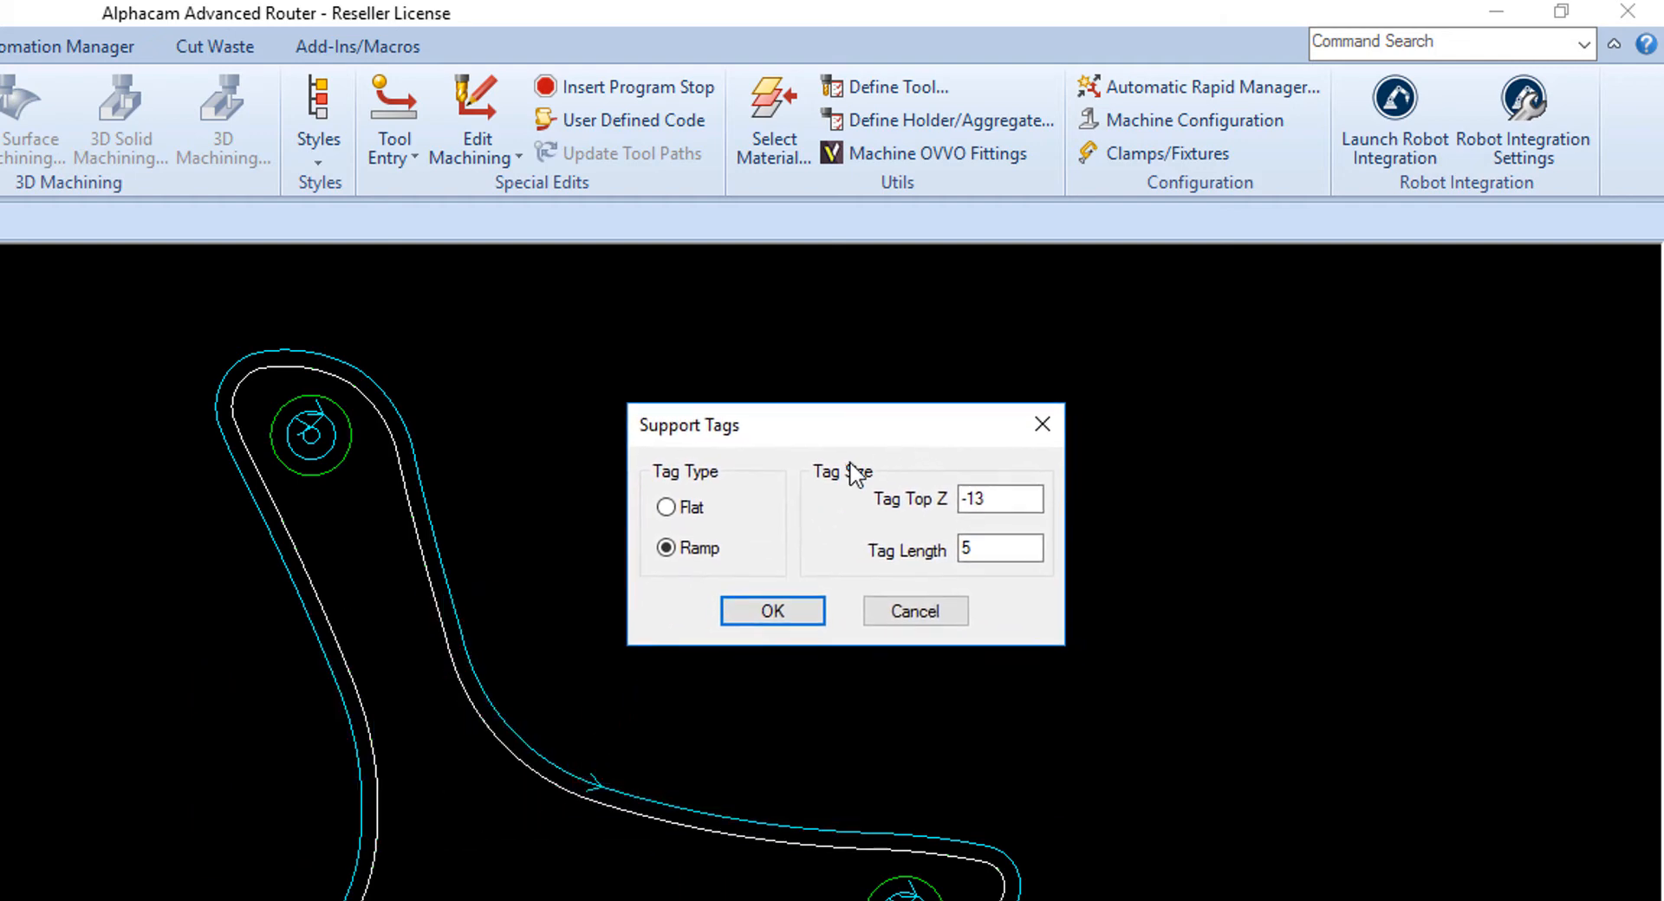
click(666, 508)
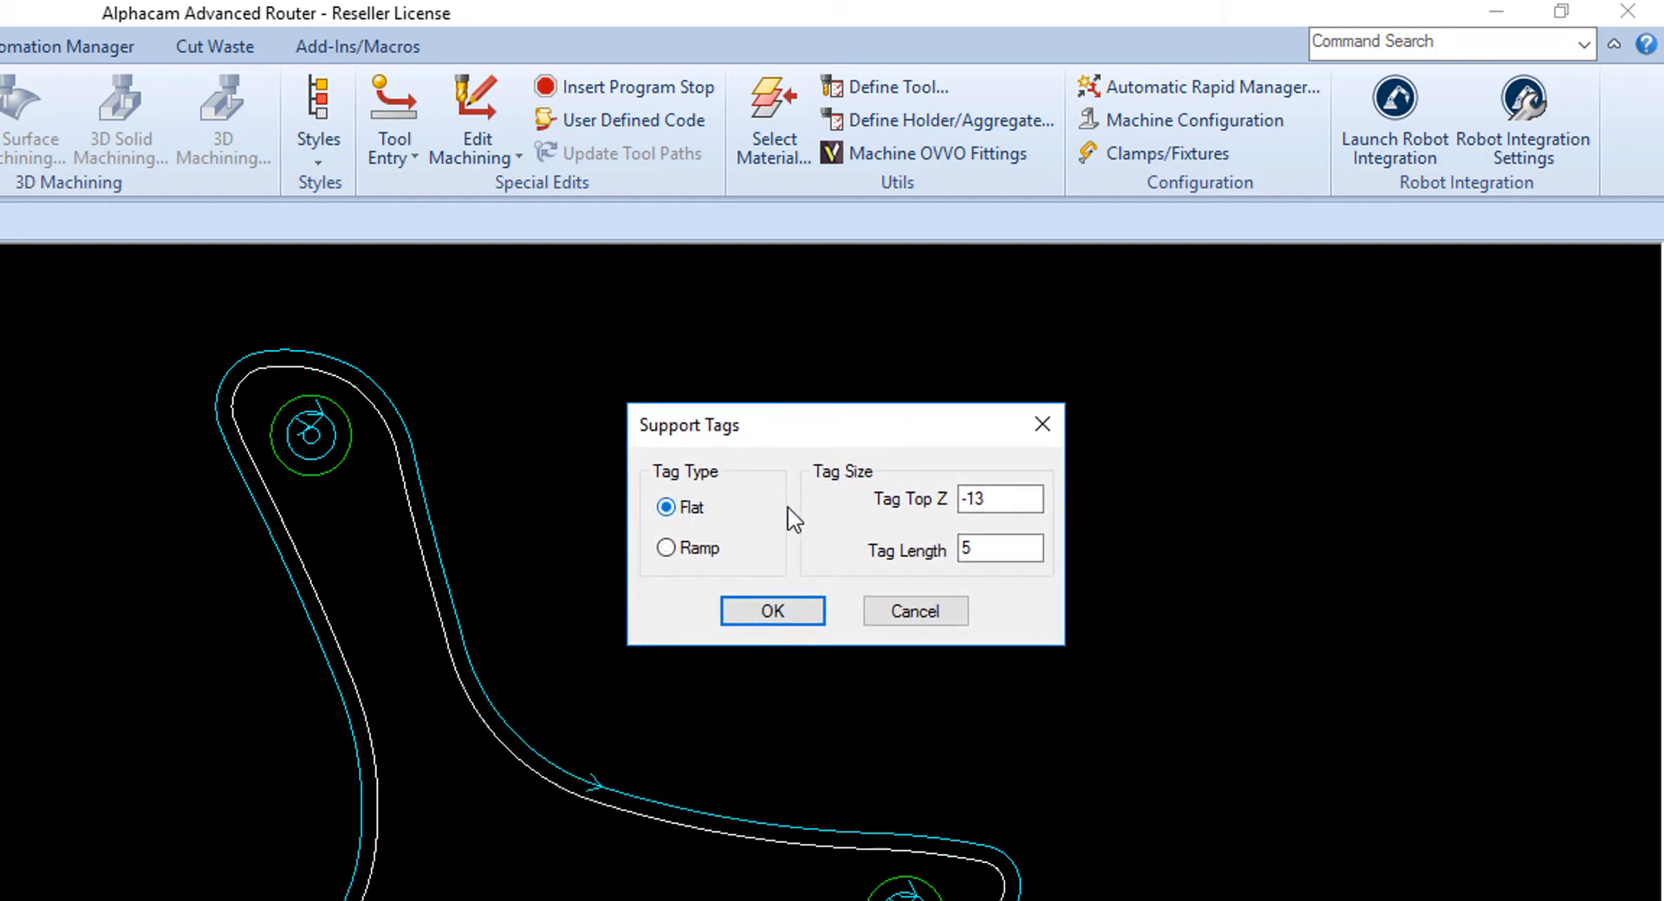
click(998, 499)
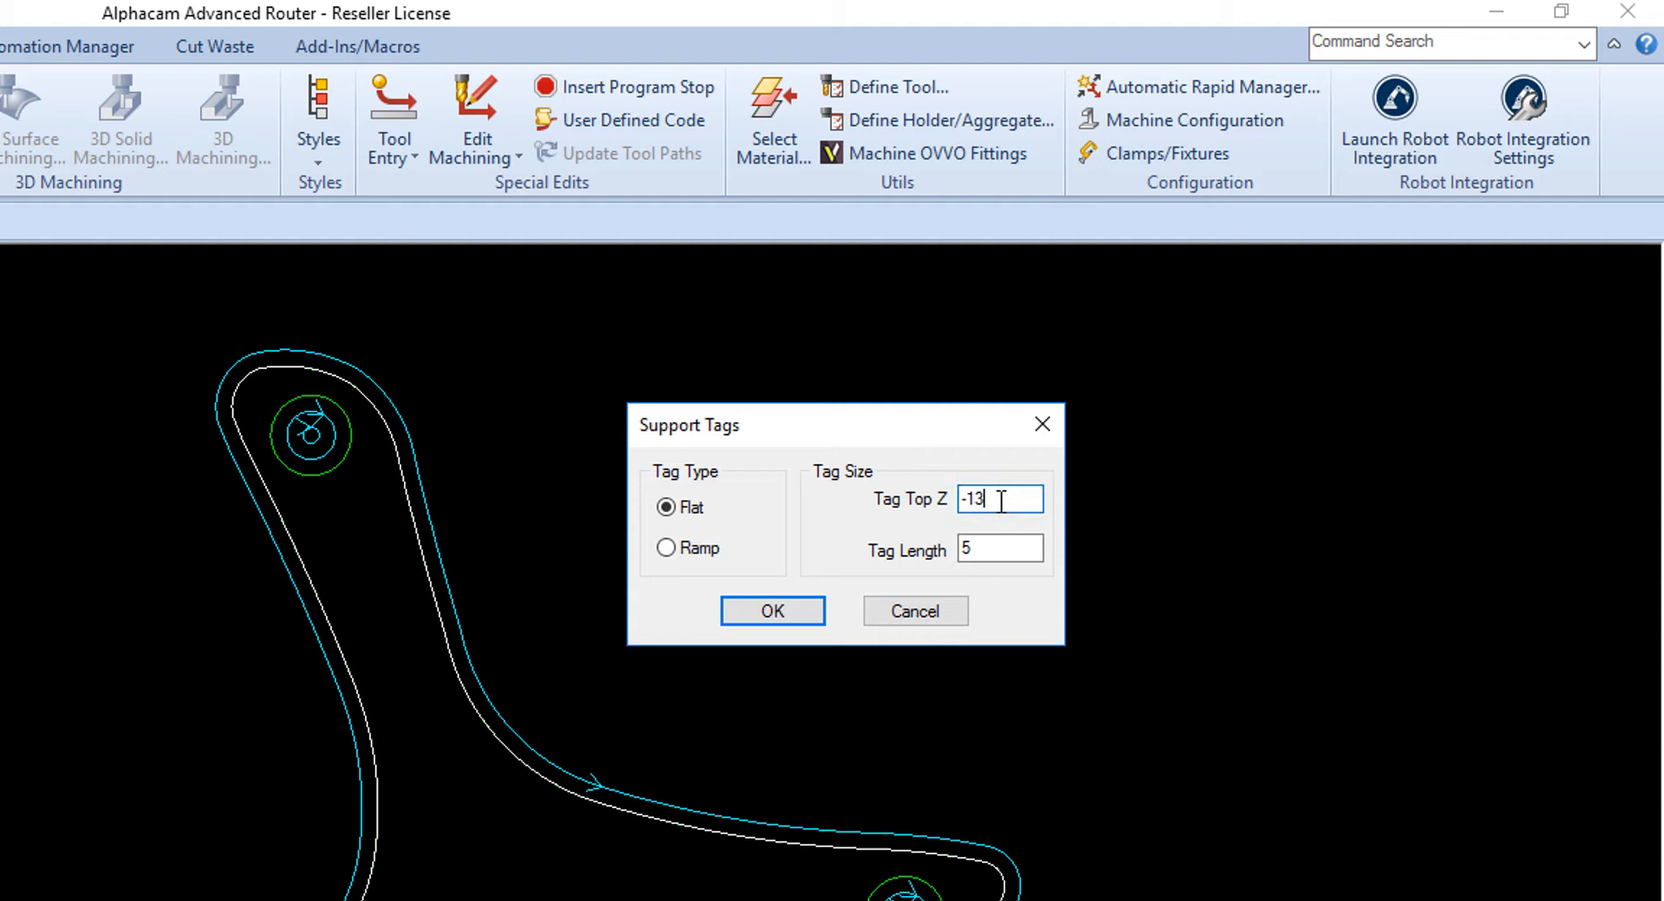
key(Backspace)
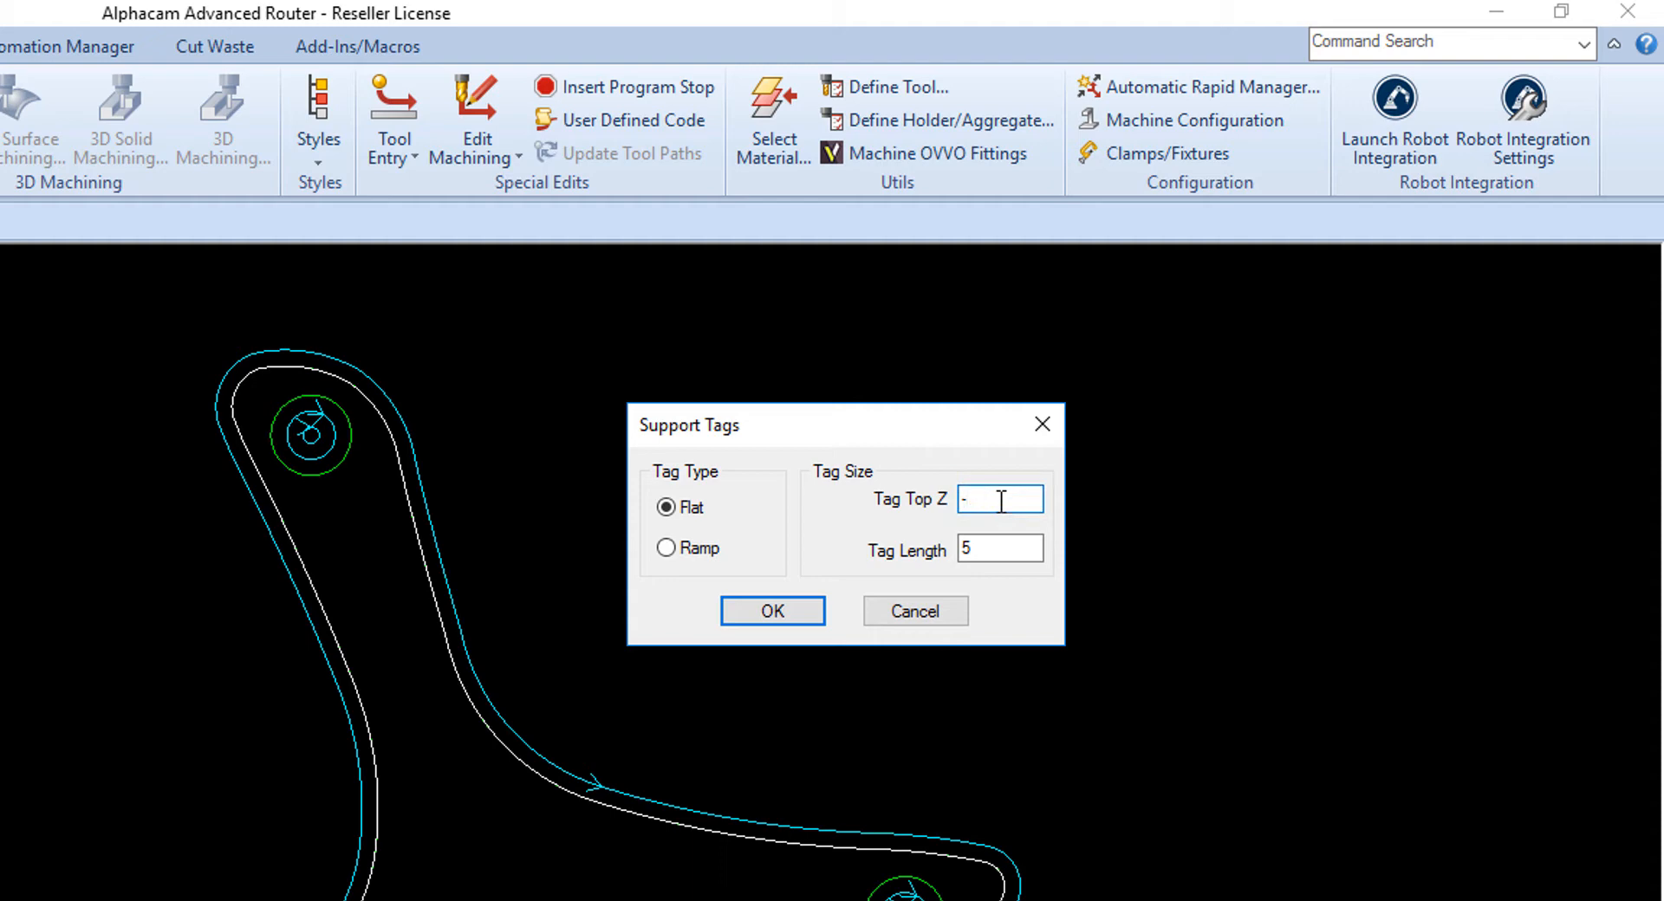
text(10)
click(1000, 549)
text(4)
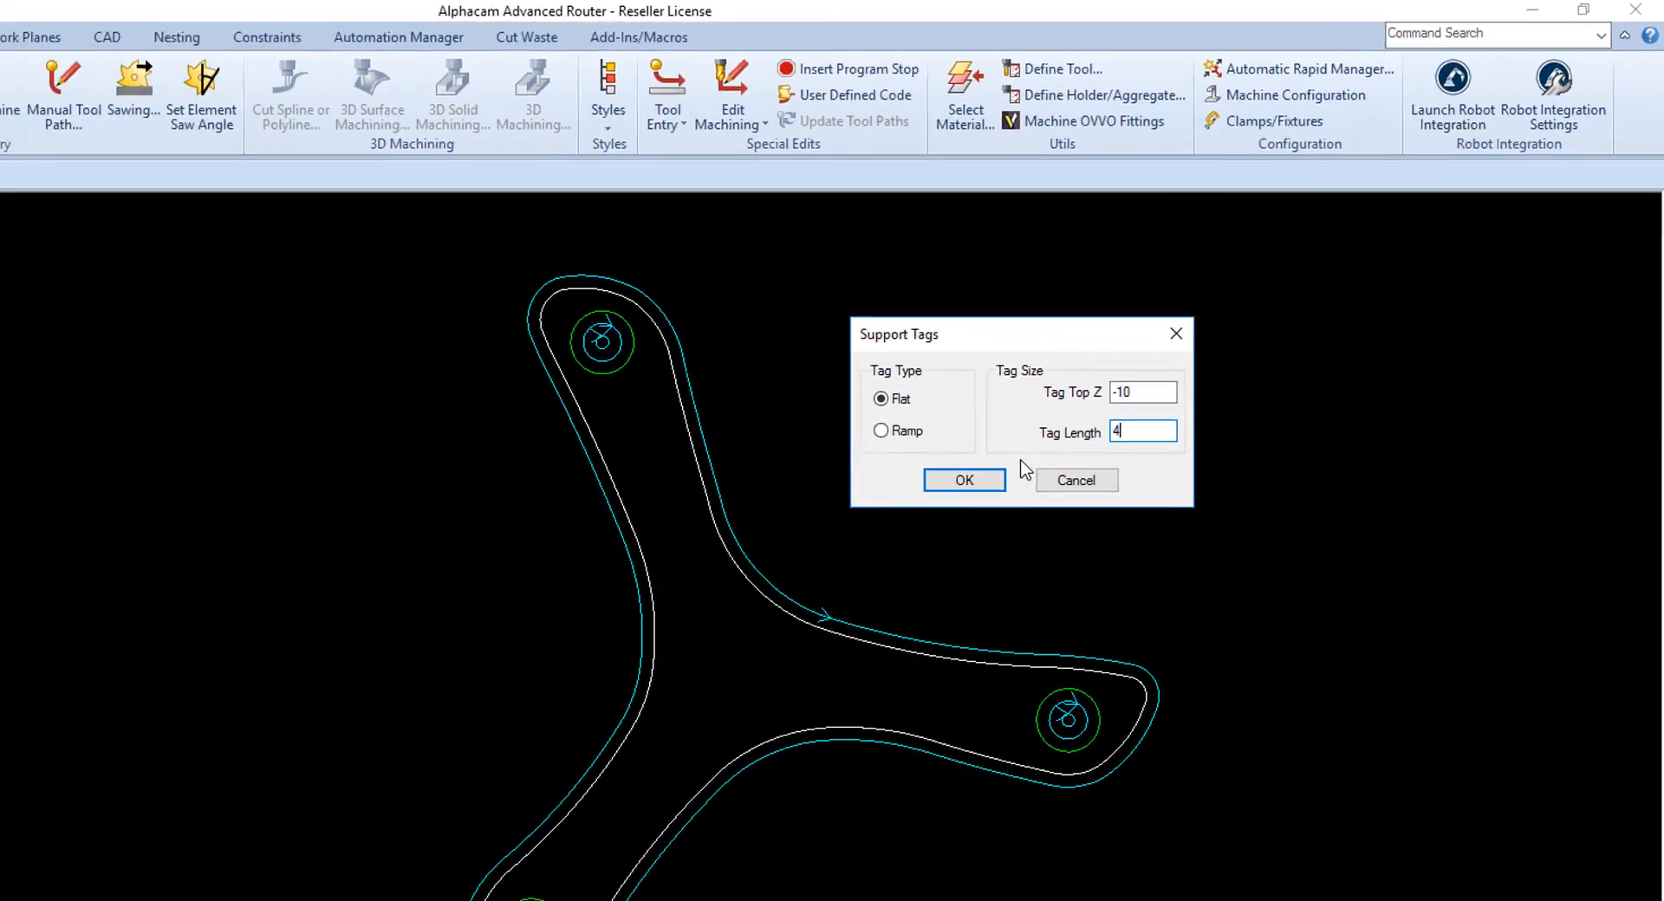
click(962, 480)
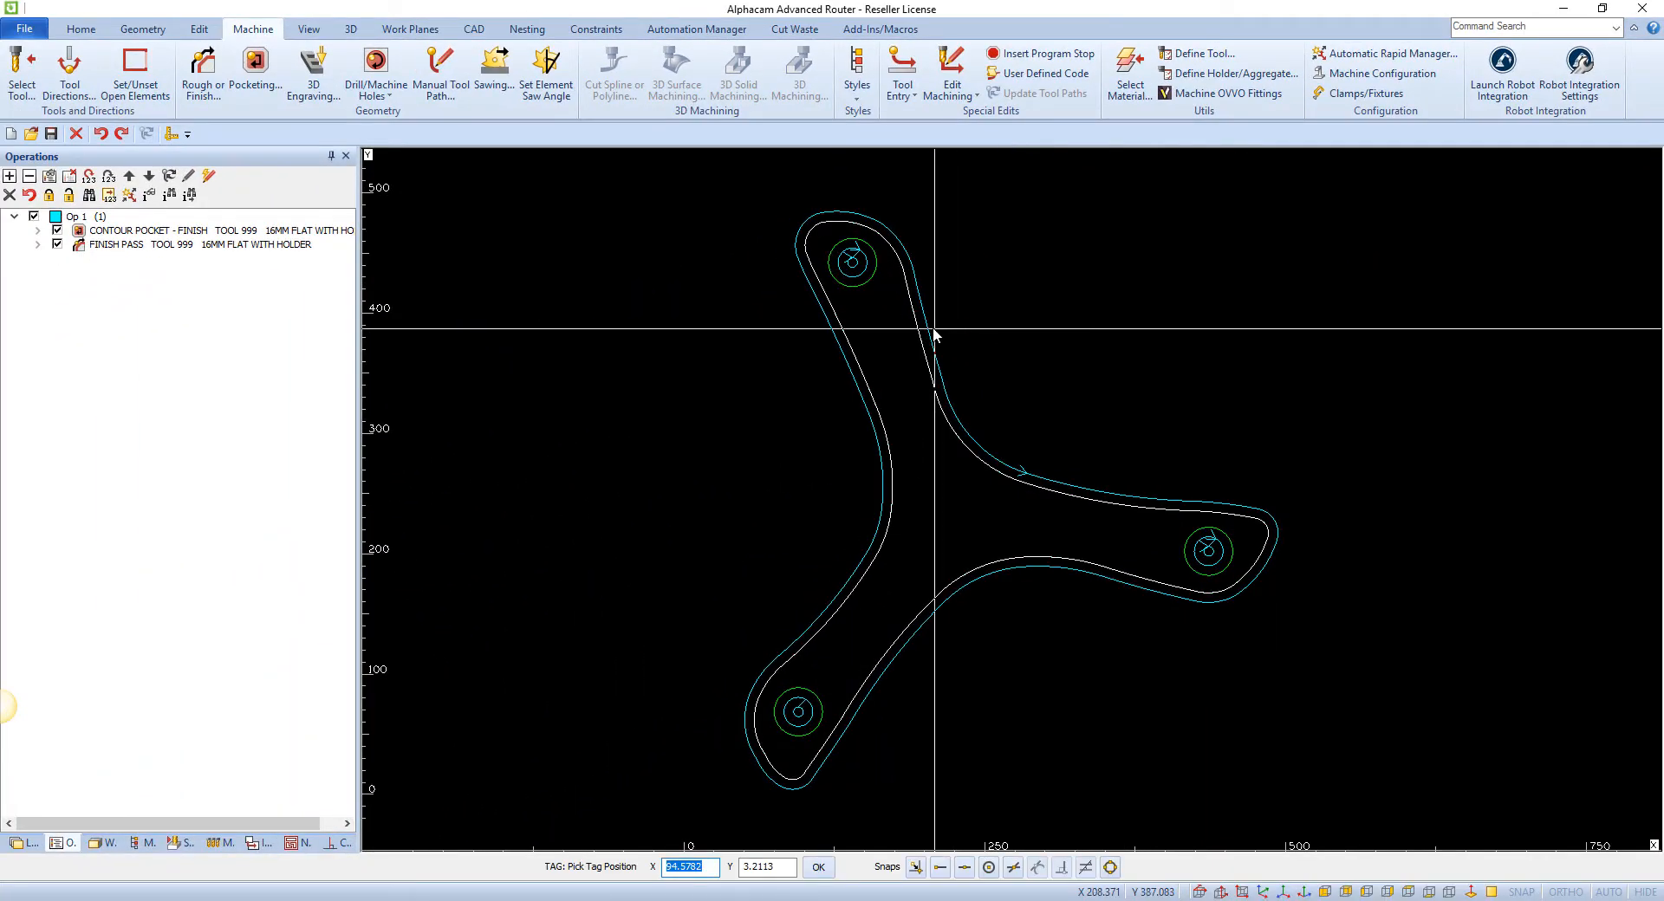
mouse_move(934, 350)
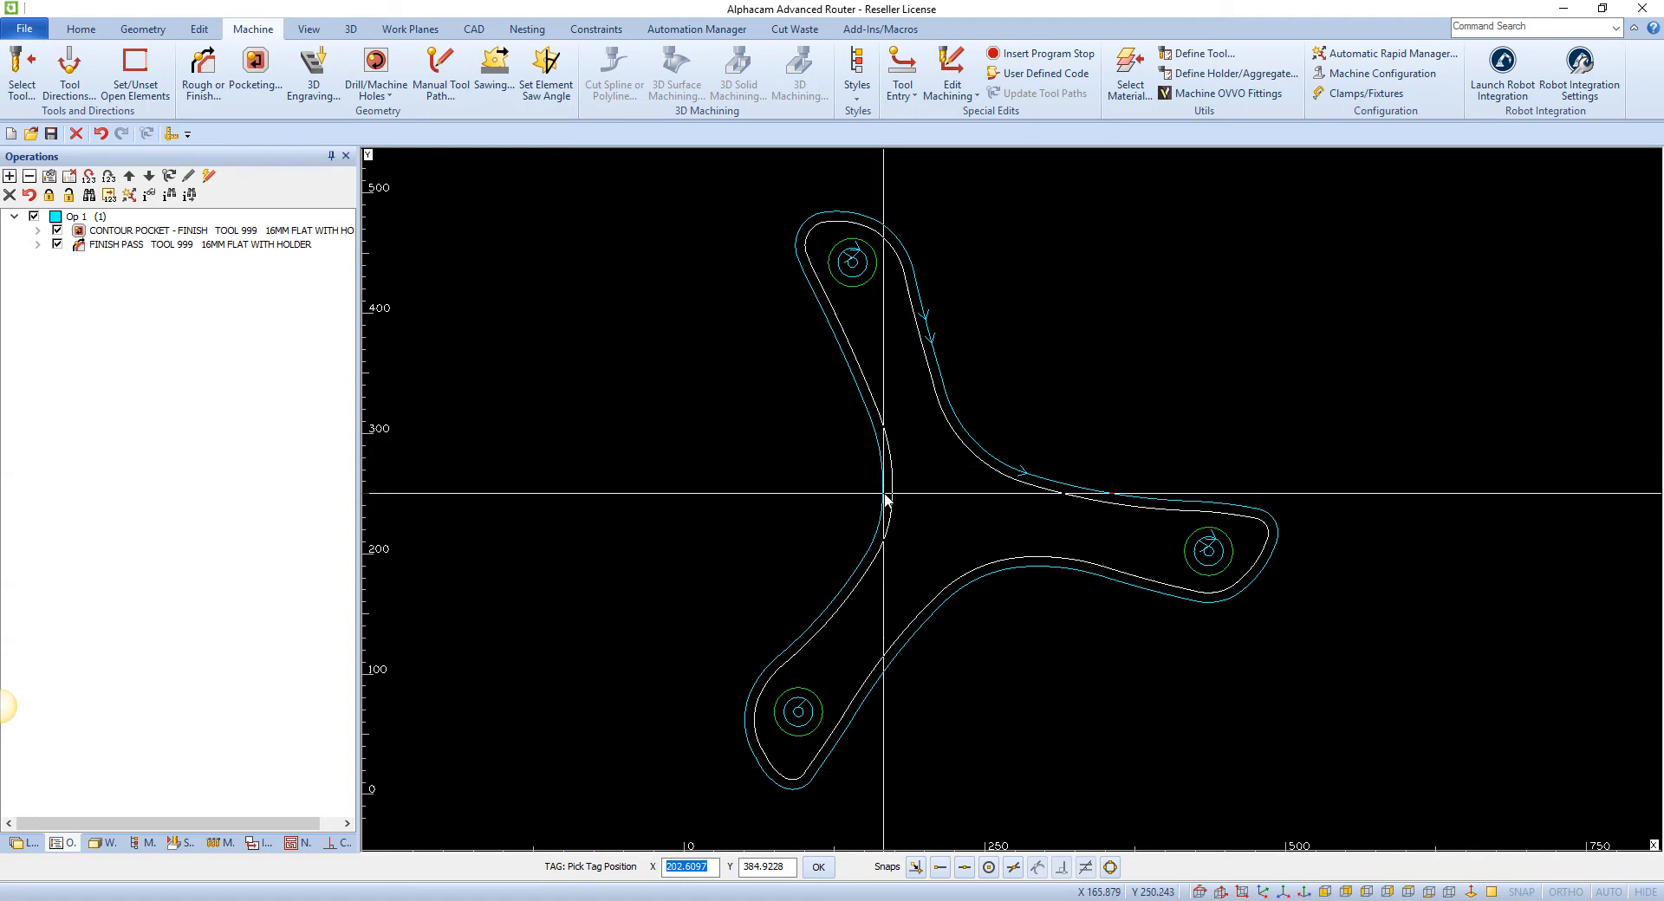
mouse_move(1115, 458)
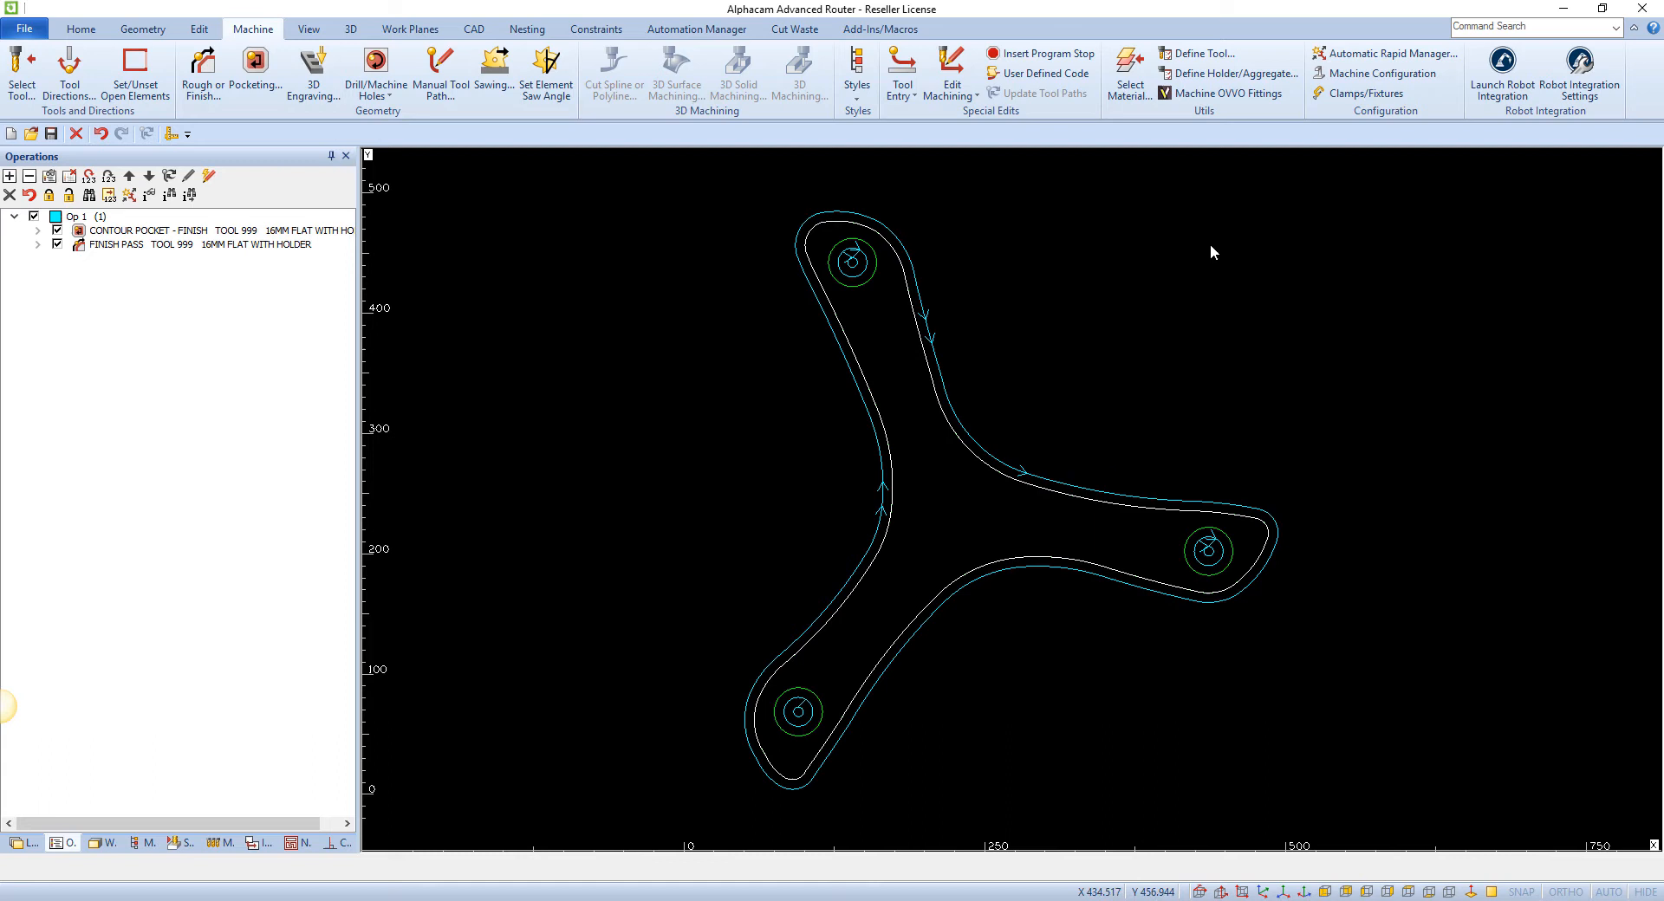
Step: Reopen the Edit Machining dropdown after placing tags on the upper arm and left curve
click(950, 72)
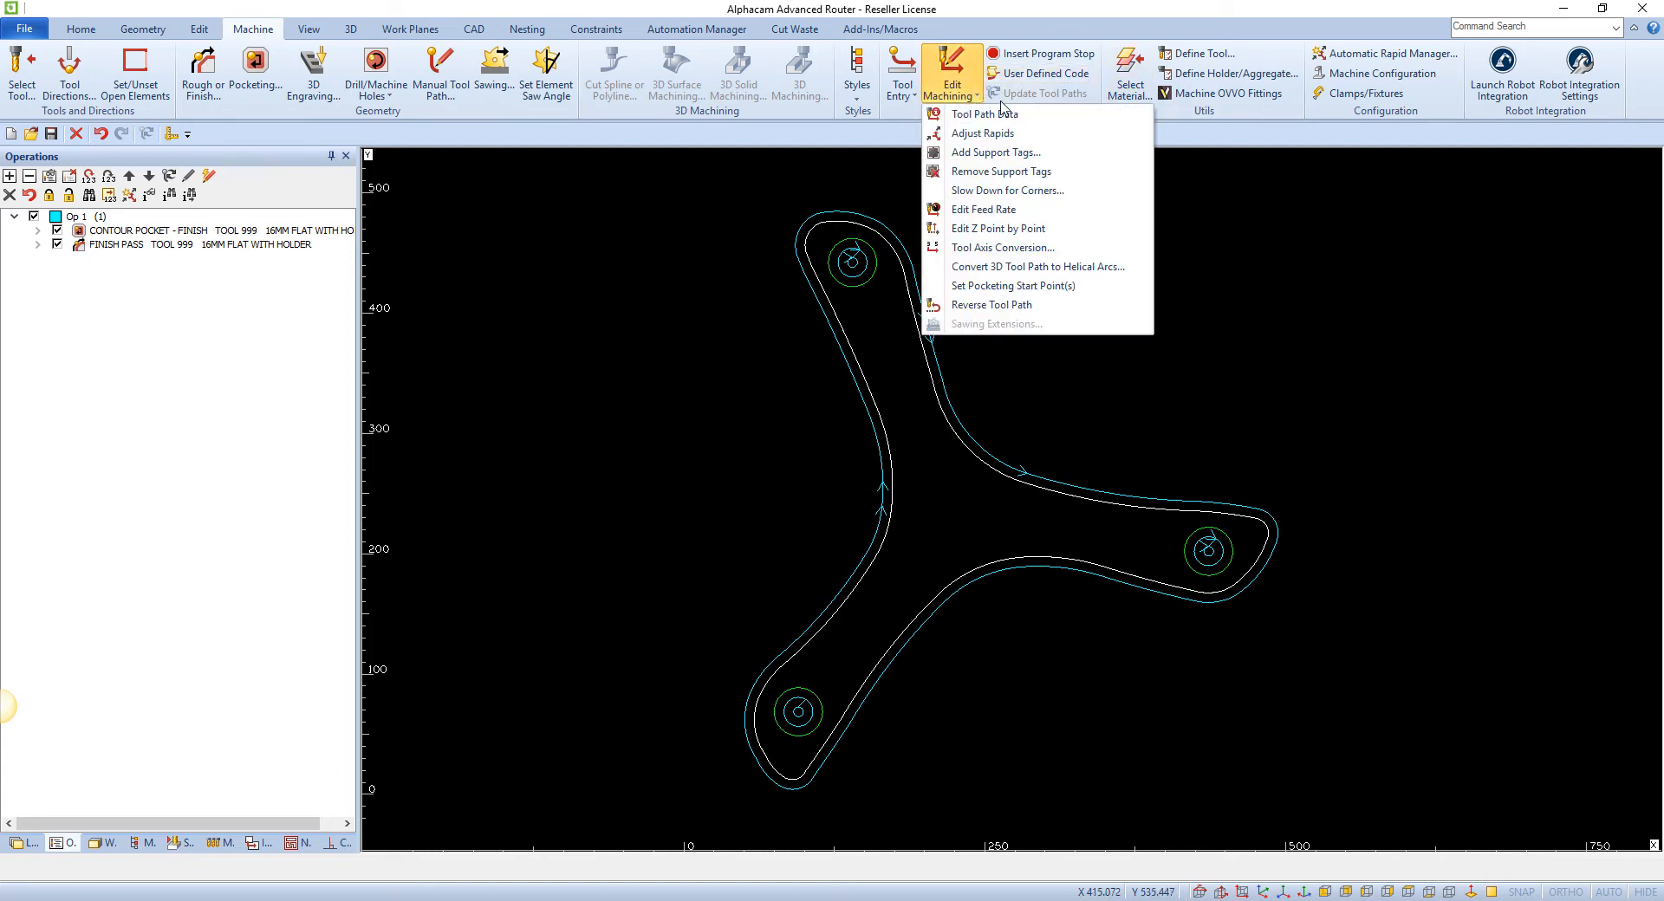
Step: Add ramp-type support tags (top Z -10, length 4) to the contour toolpath
click(996, 152)
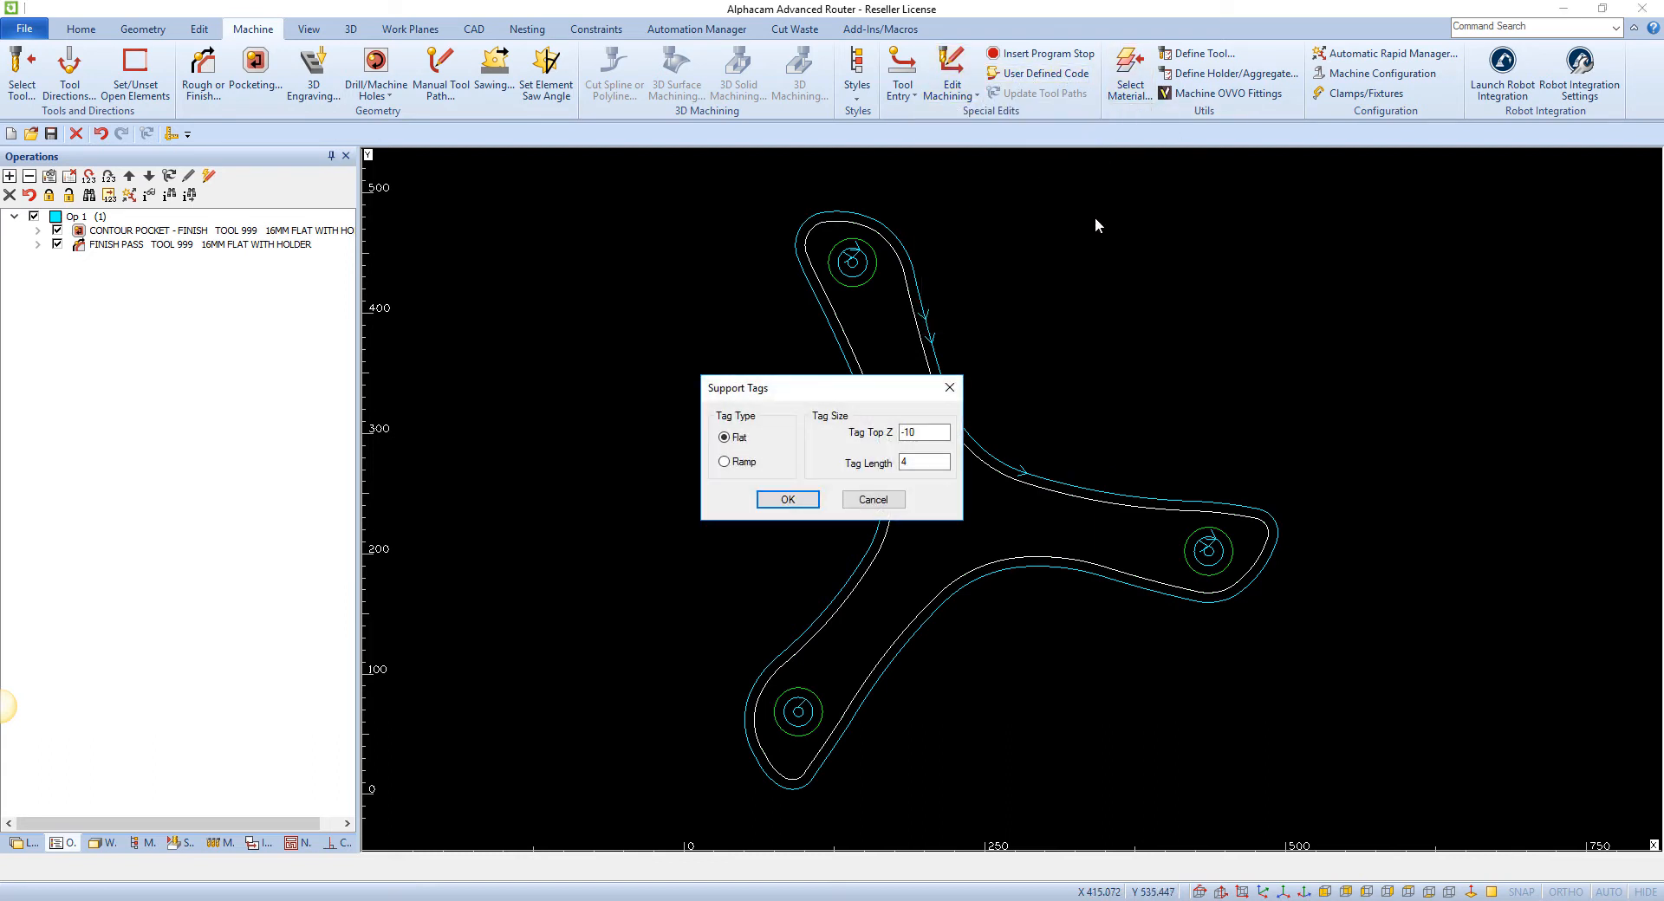
click(724, 462)
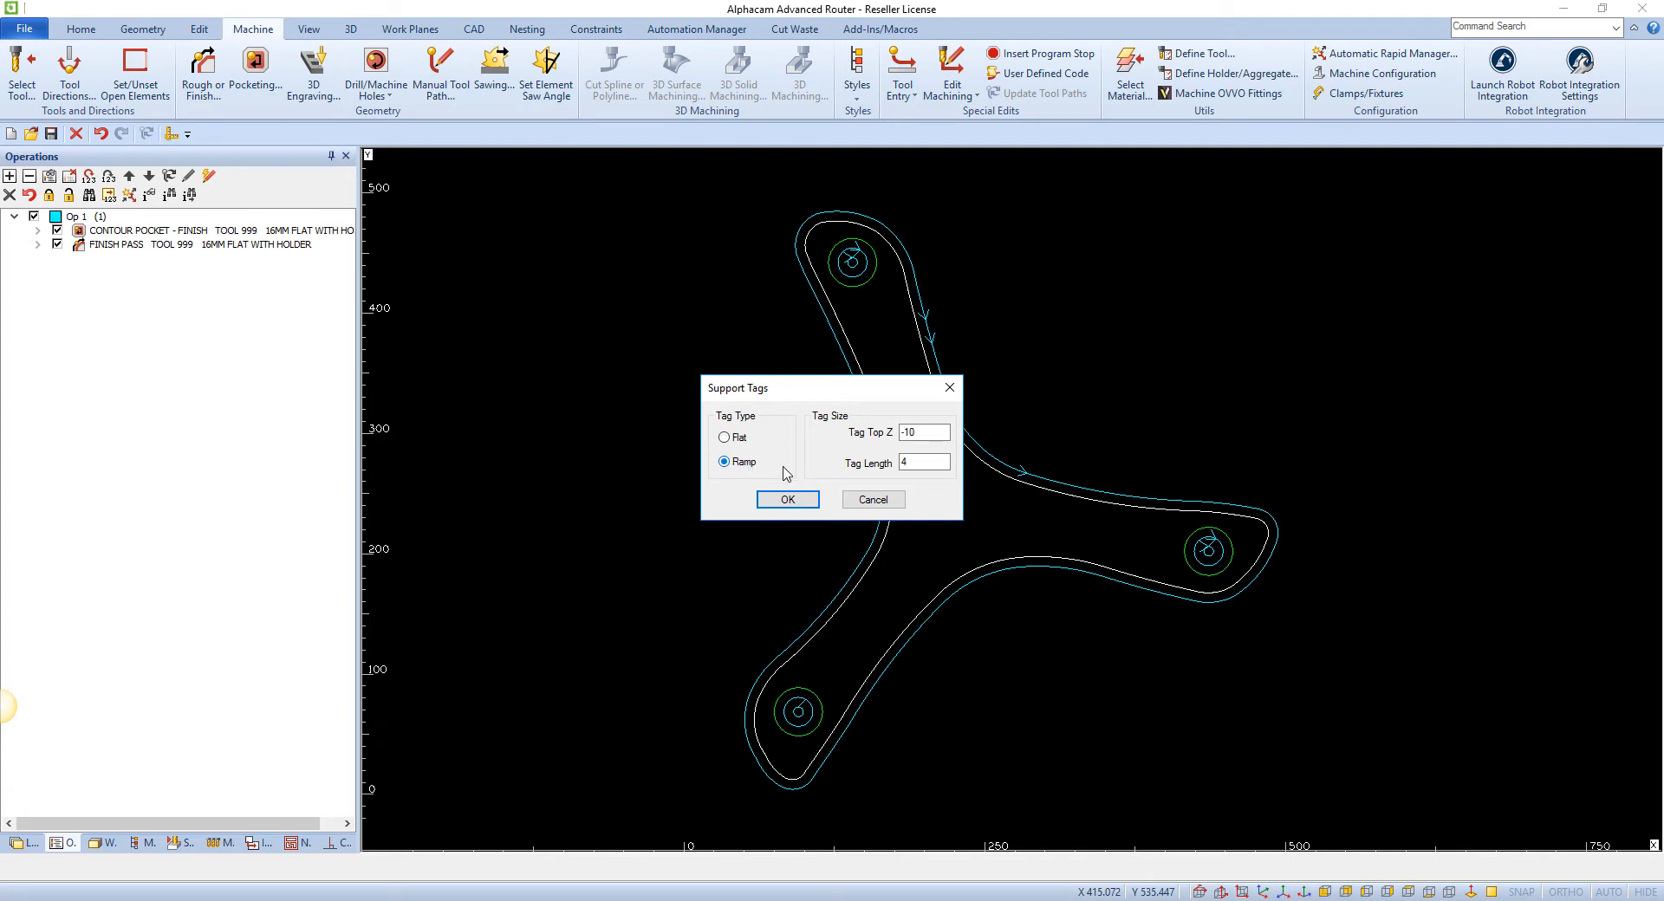
click(786, 499)
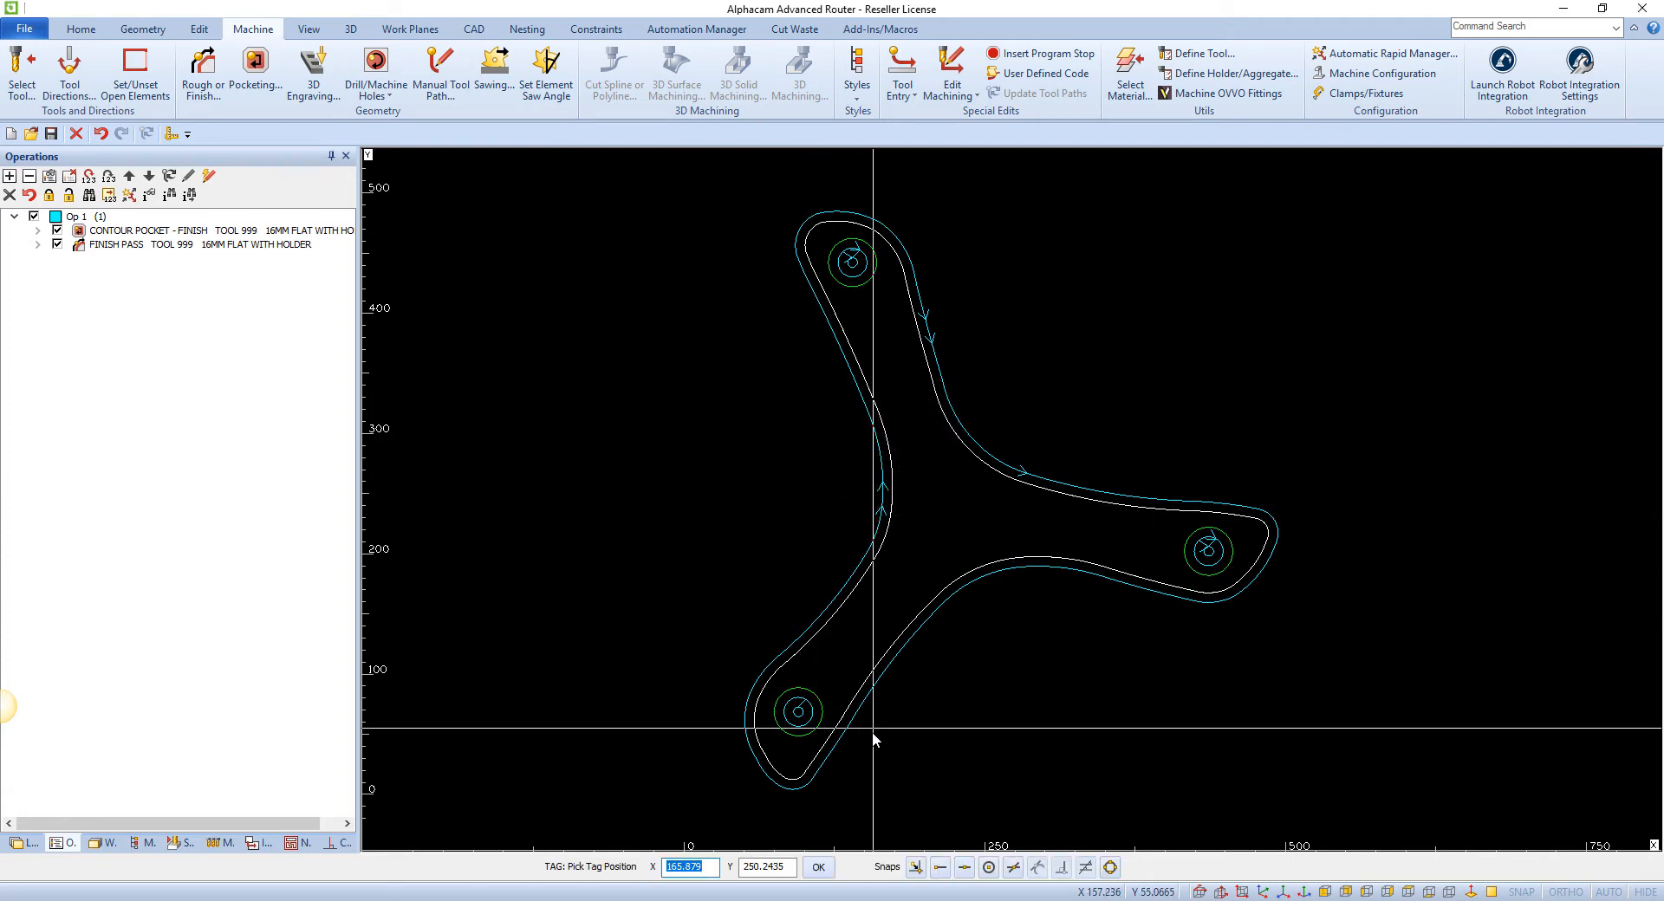
mouse_move(1093, 725)
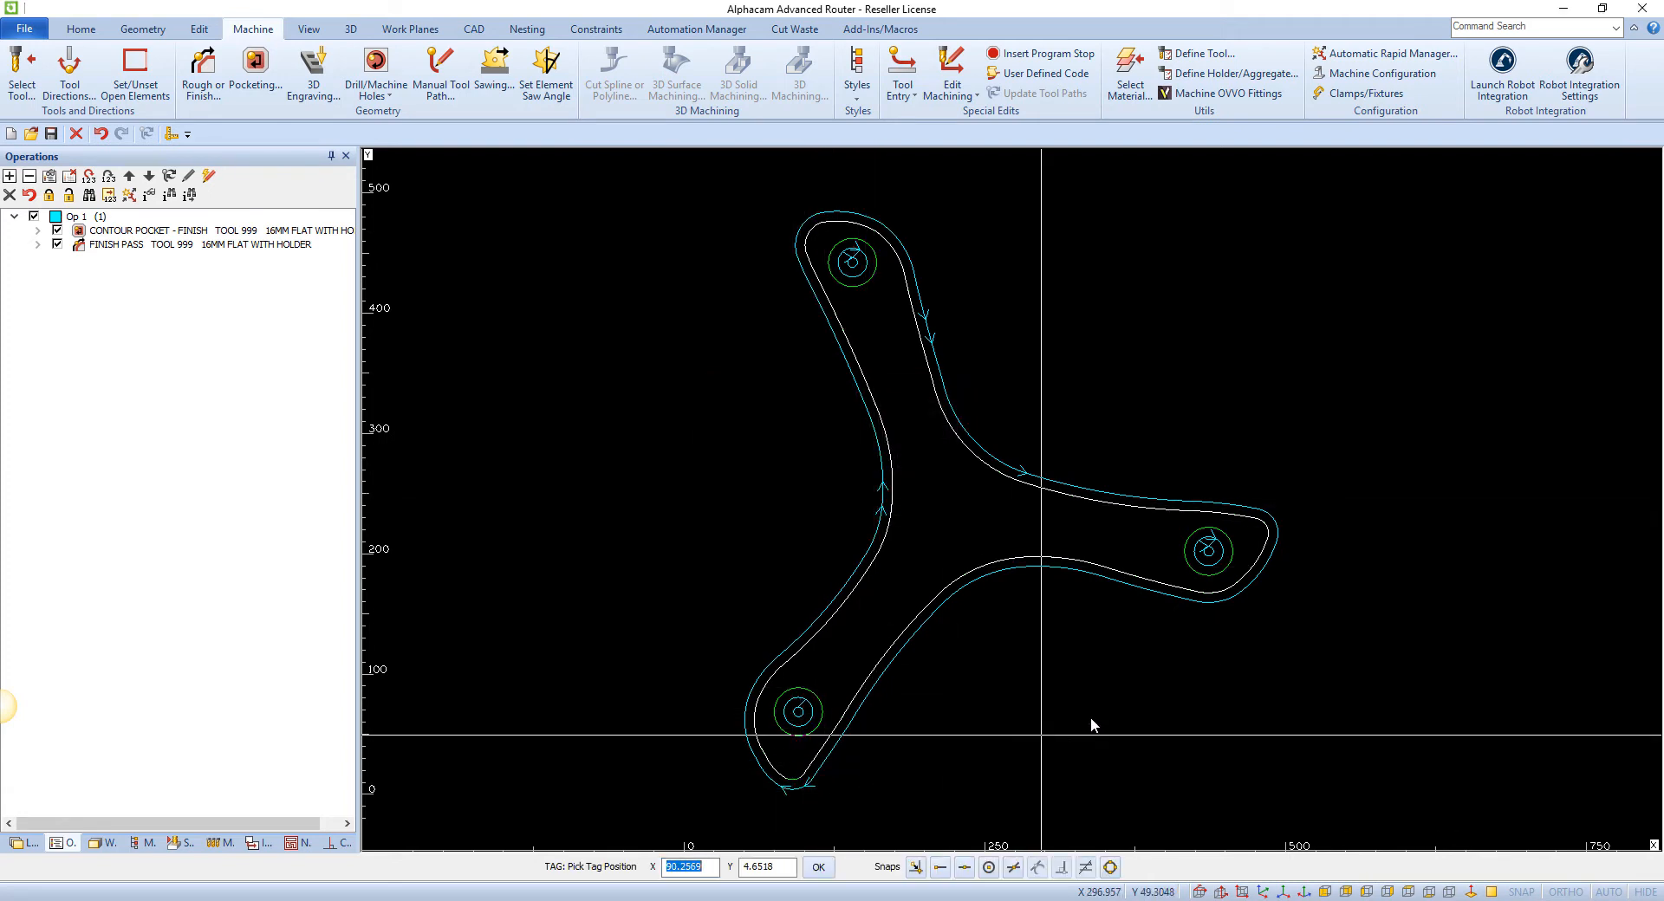
mouse_move(1310, 527)
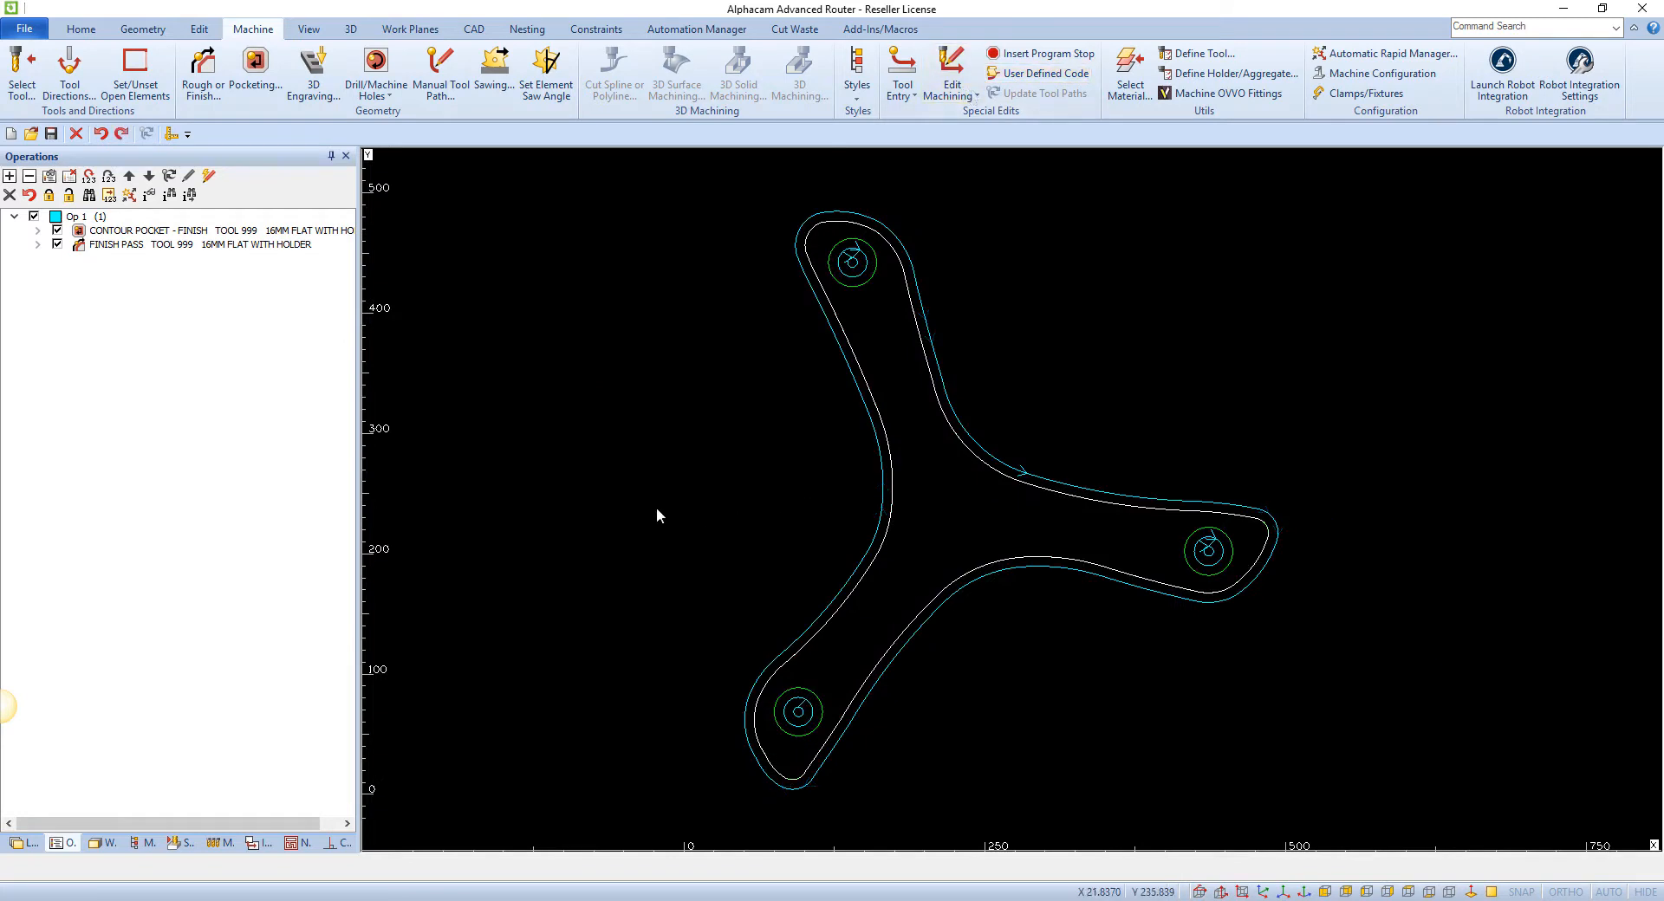
mouse_move(308, 255)
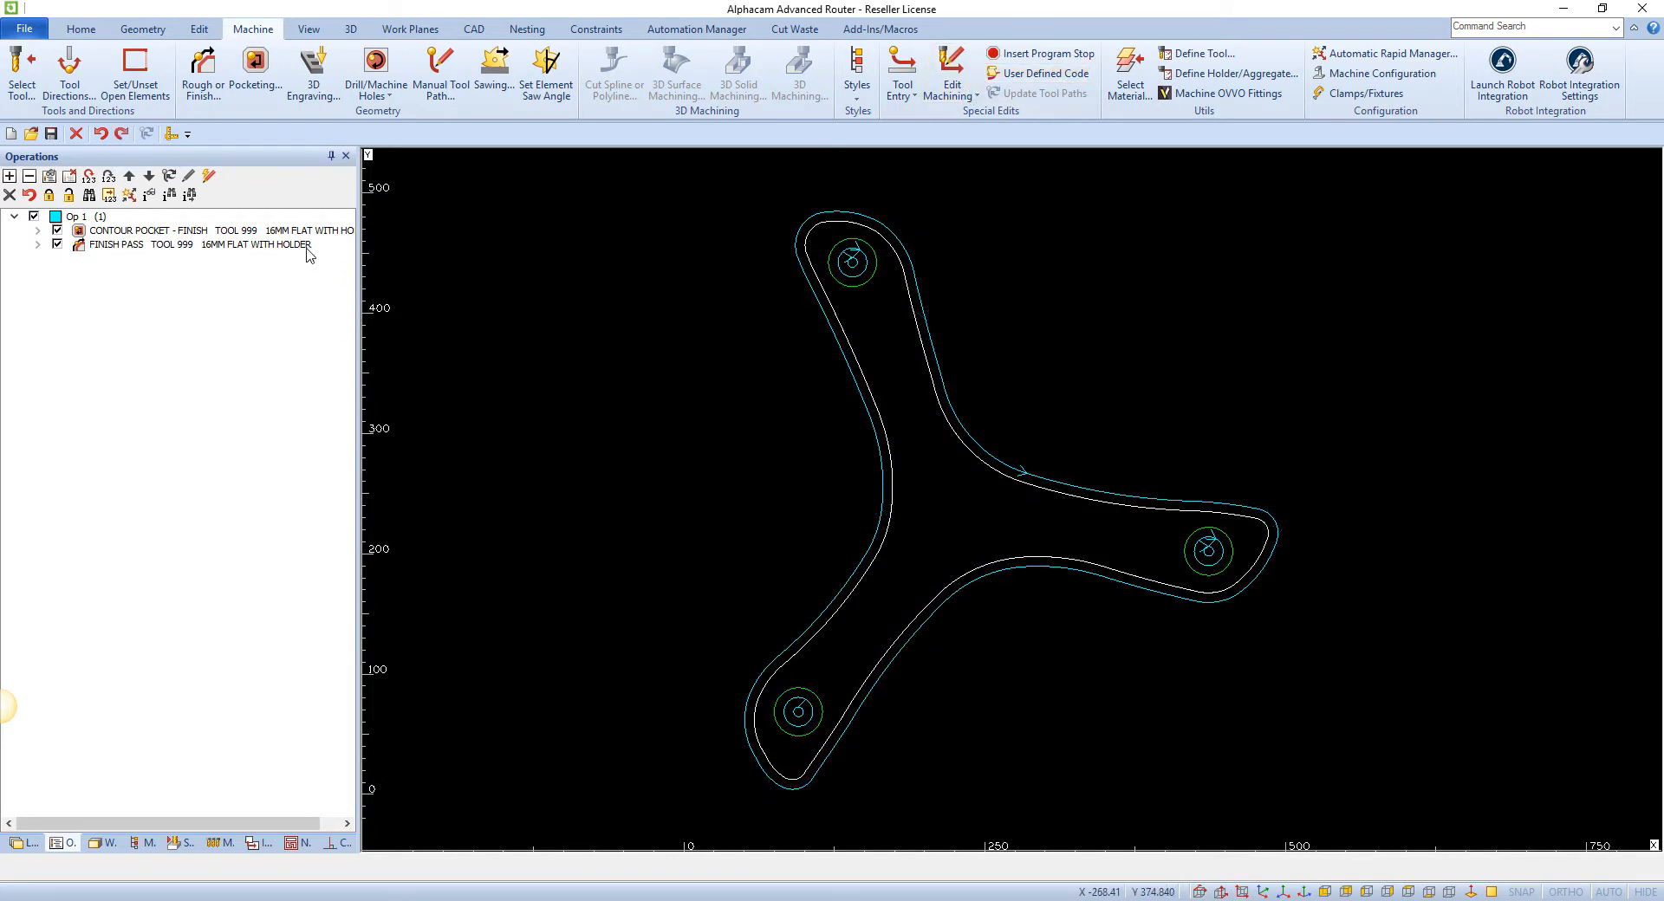
Step: Open Automatic Support Tags for the FINISH PASS operation
right_click(195, 245)
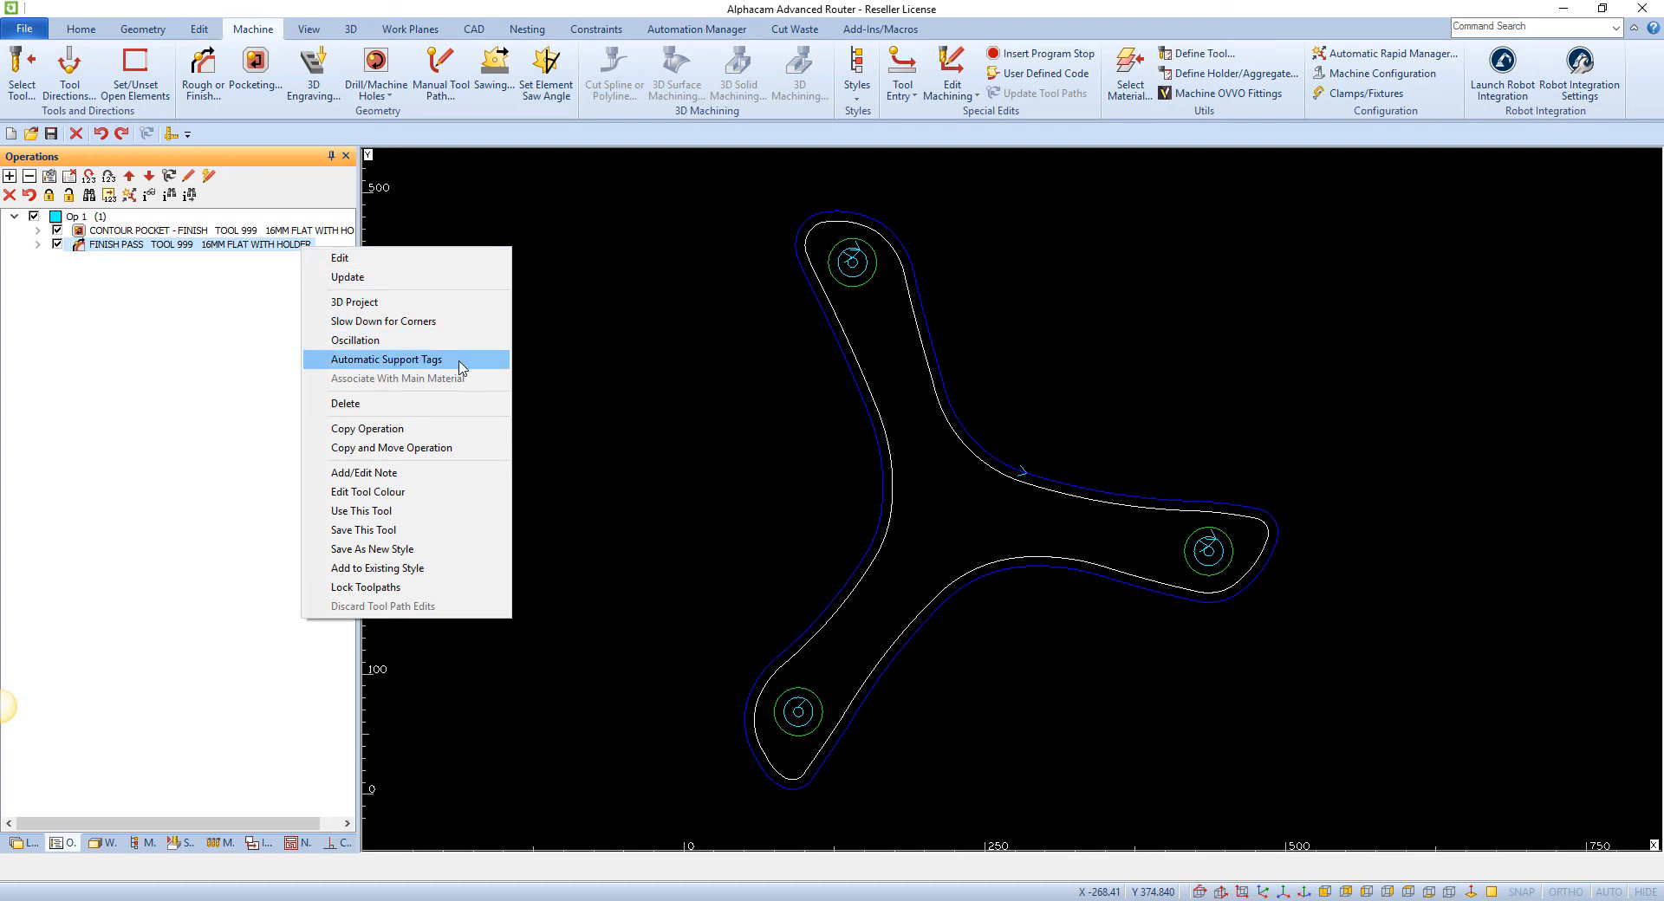
click(387, 360)
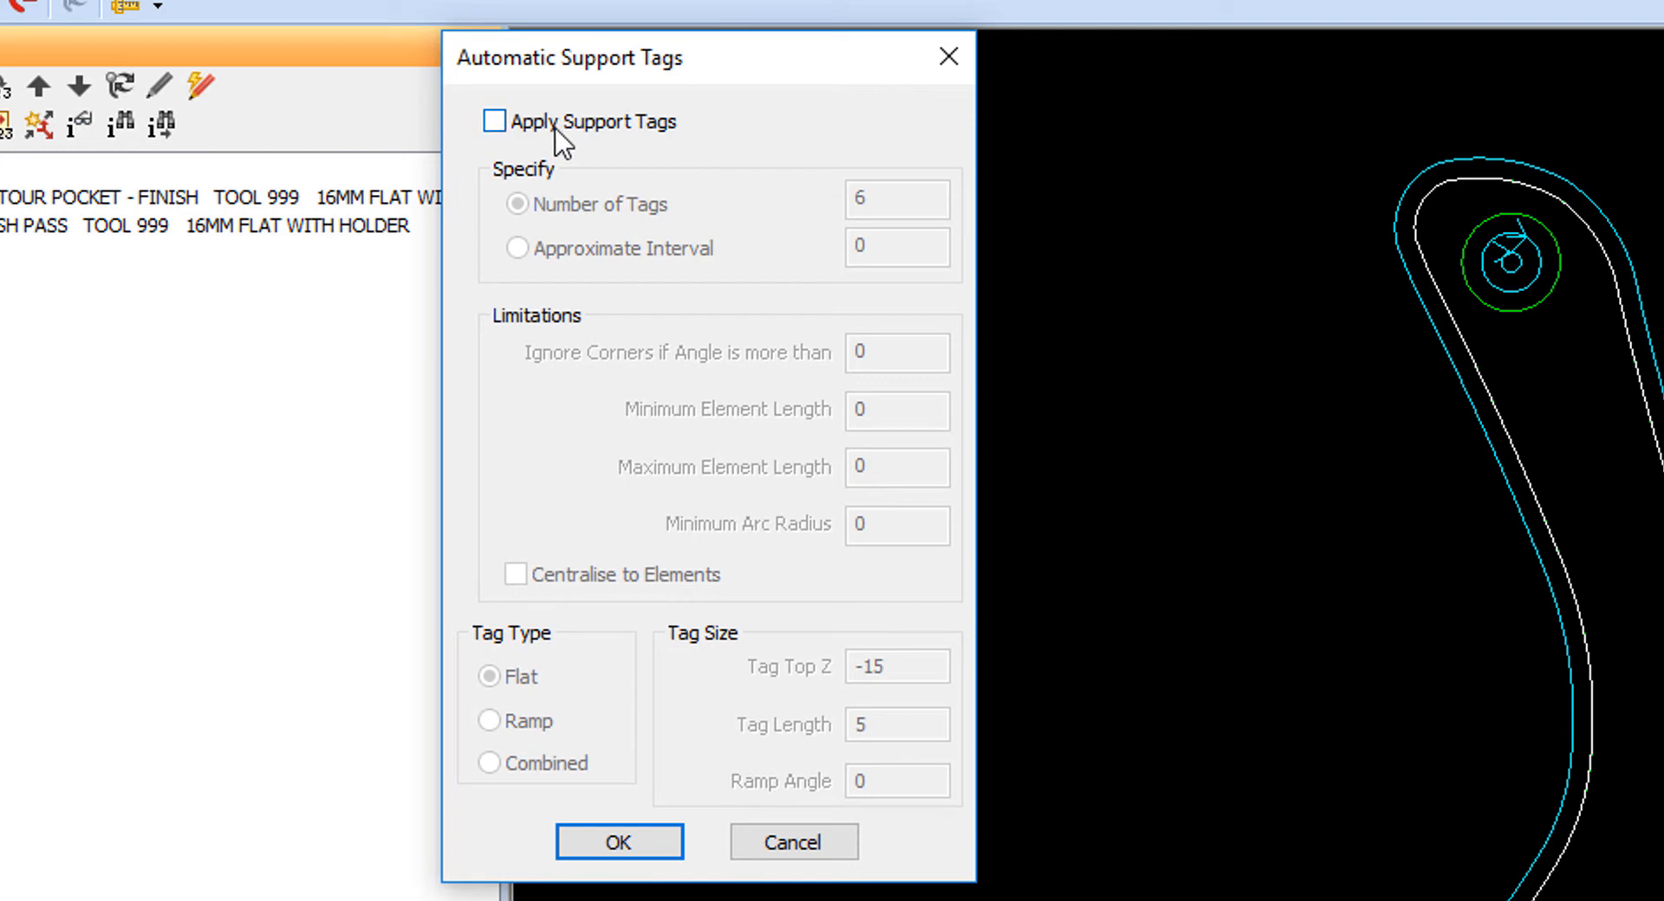
Step: Apply 5 flat automatic tags, Tag Top Z -13, Tag Length 4, to the finish pass
click(492, 121)
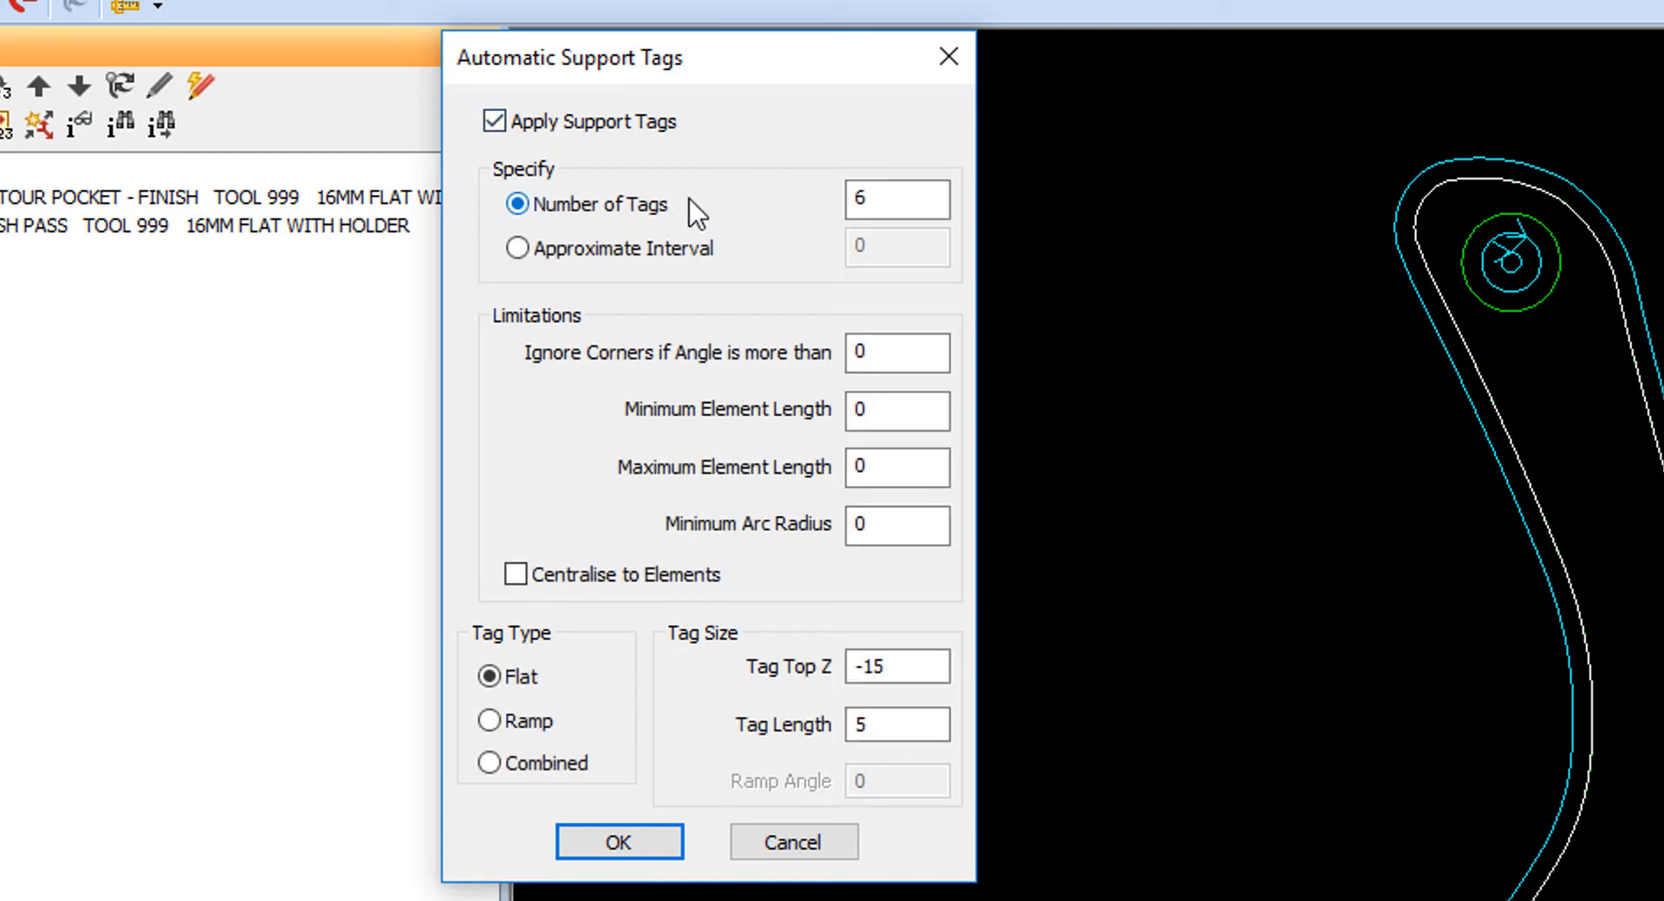
triple_click(897, 199)
text(5)
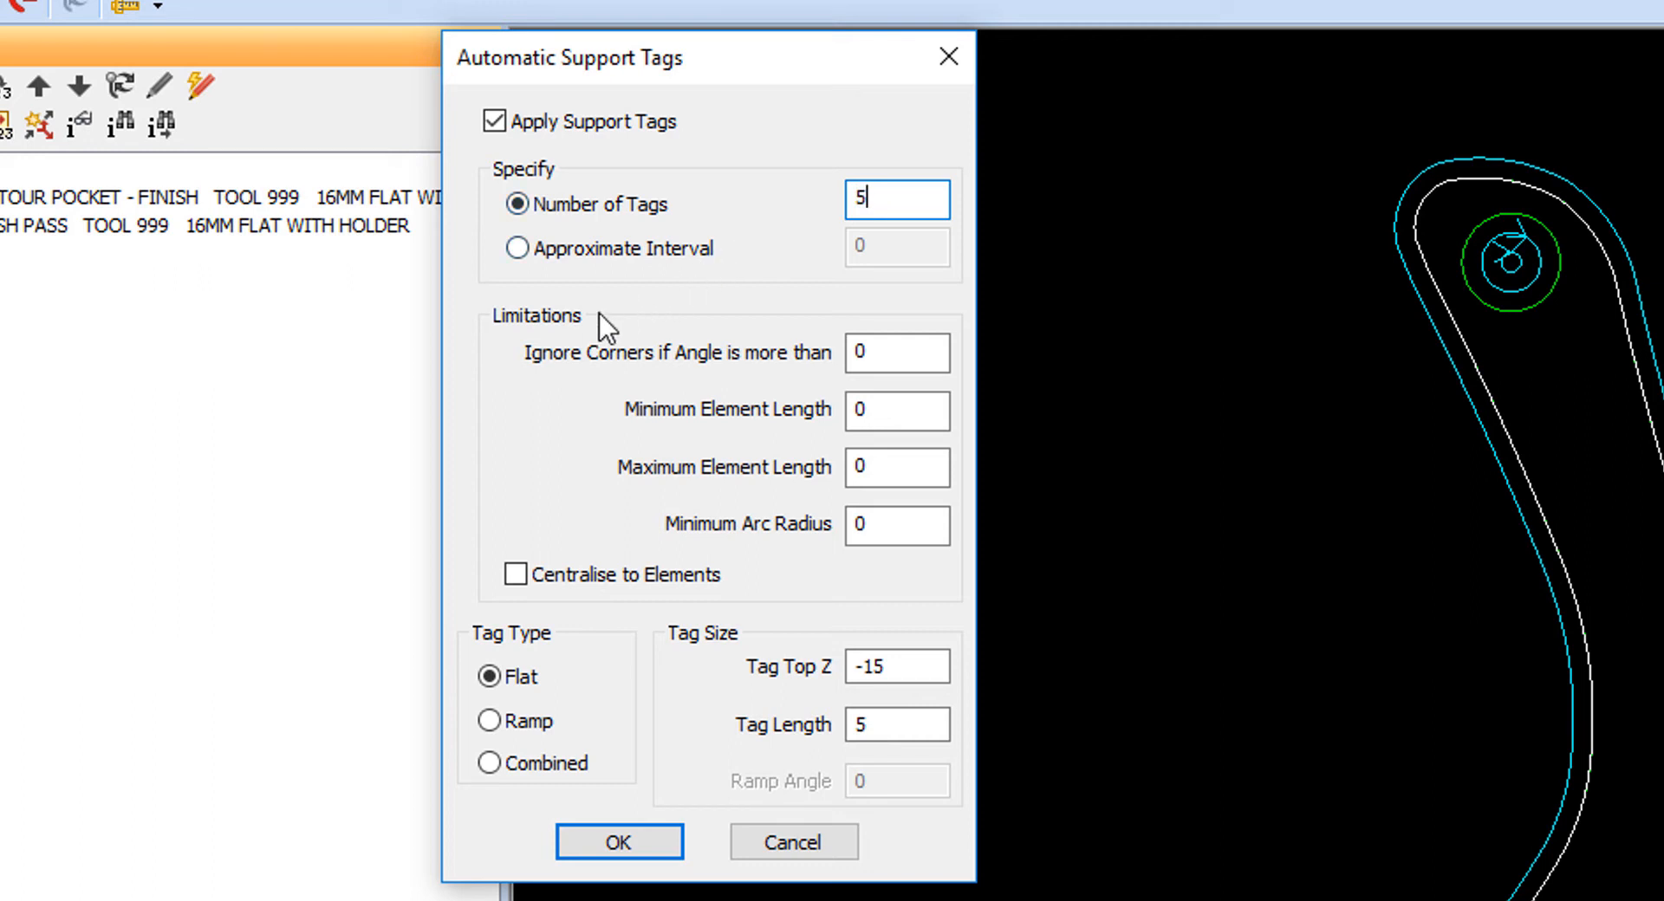
mouse_move(663, 581)
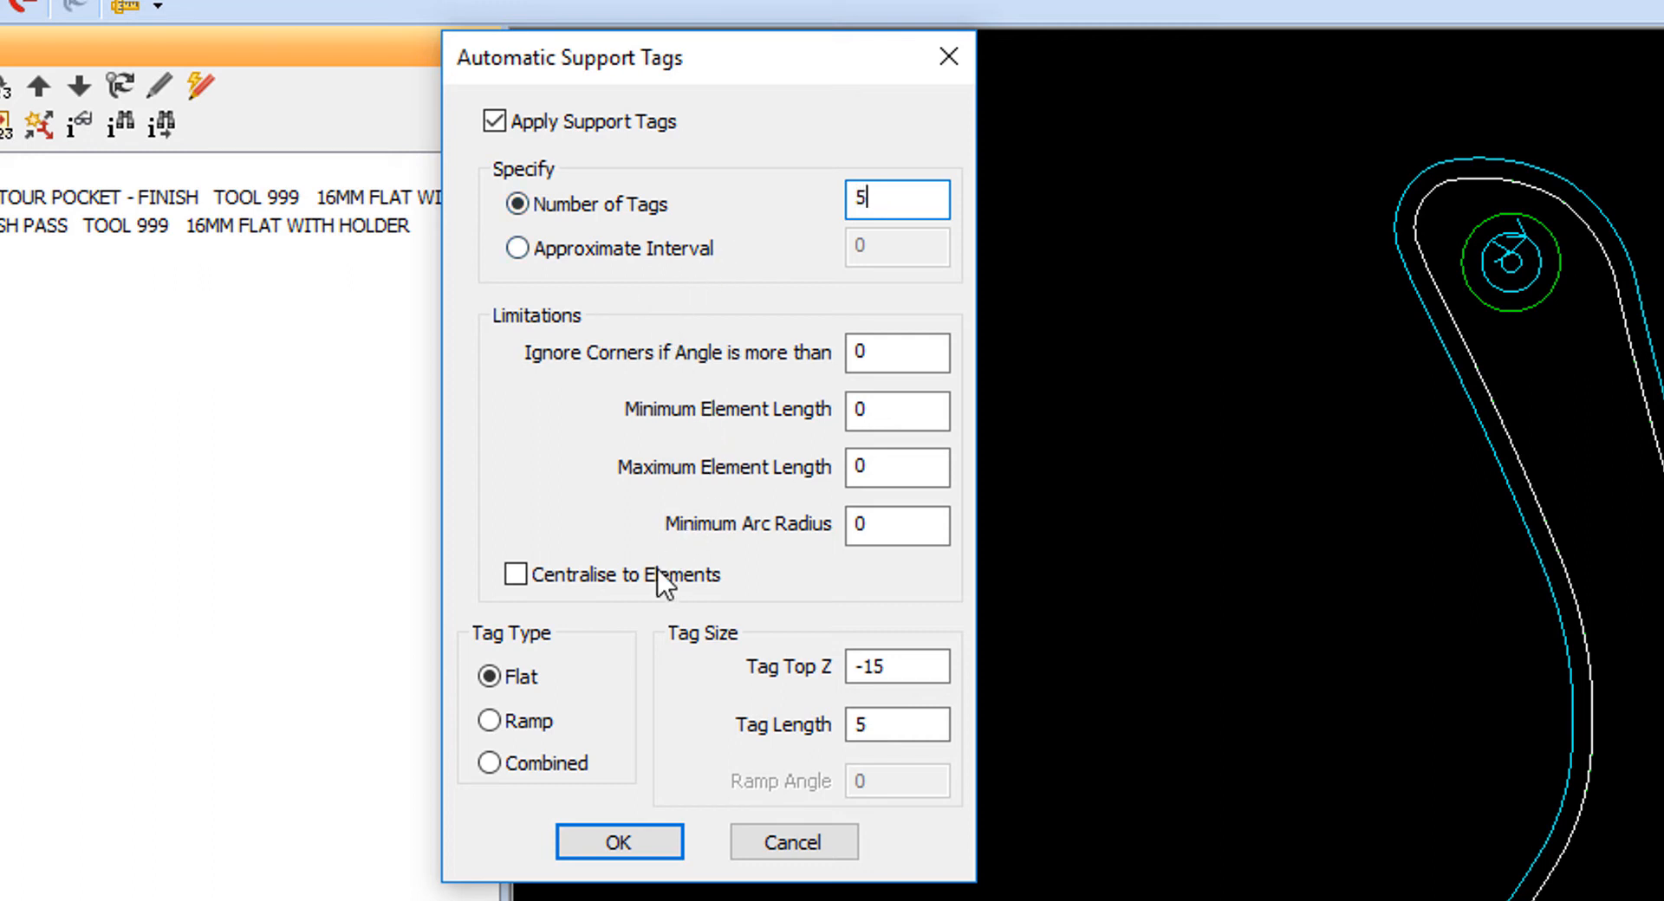
mouse_move(566, 717)
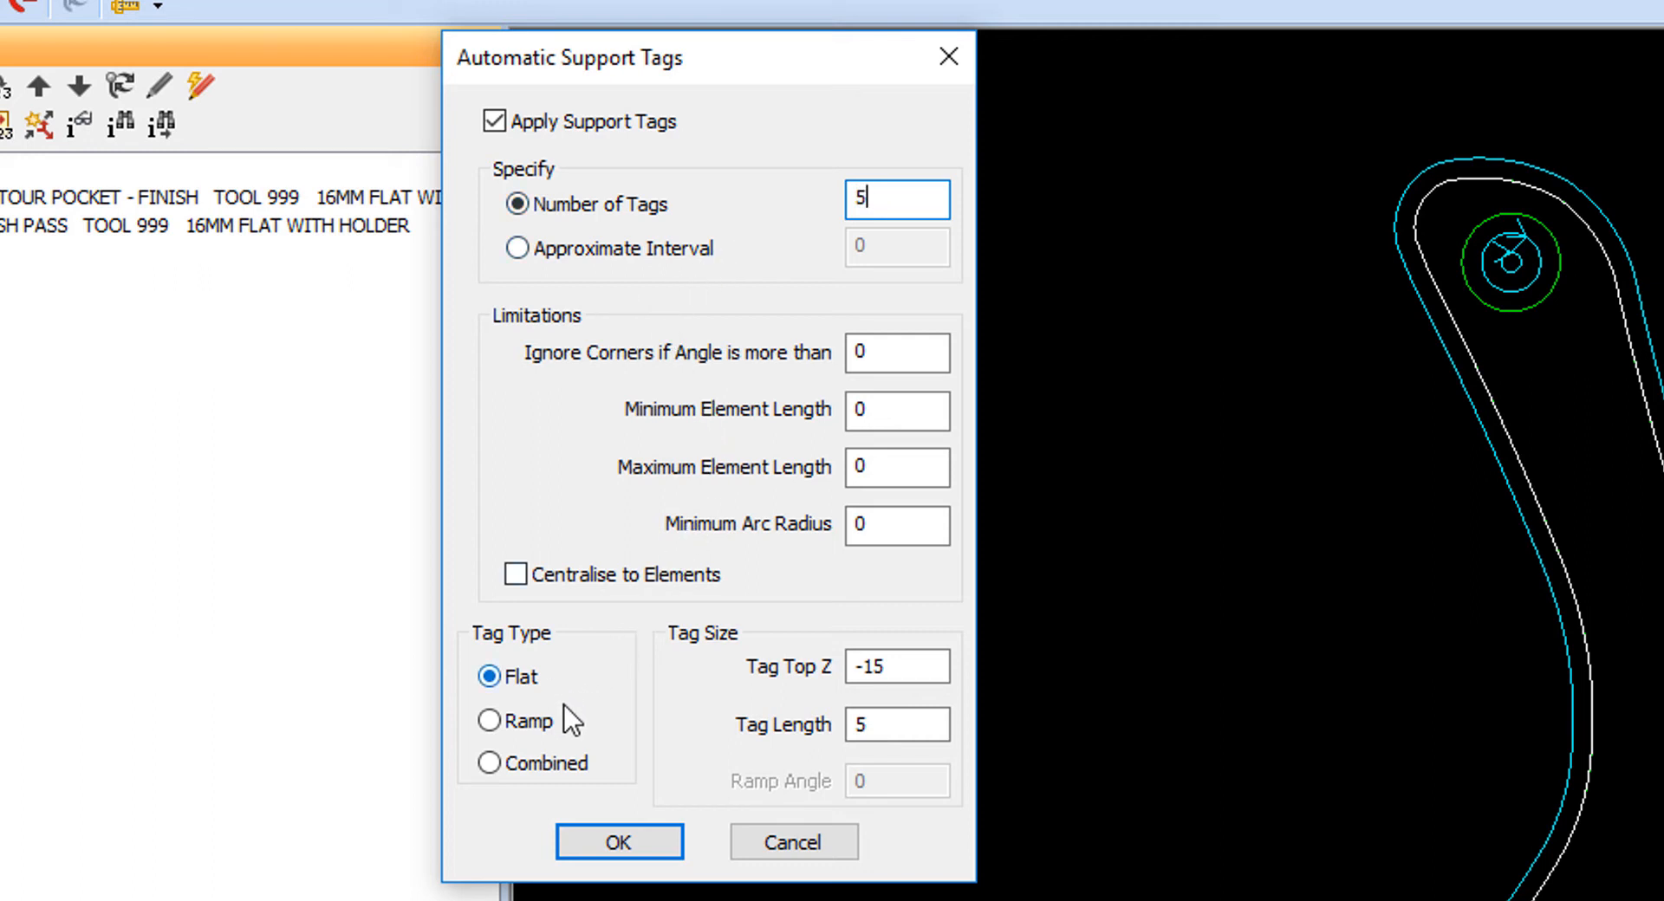
mouse_move(581, 785)
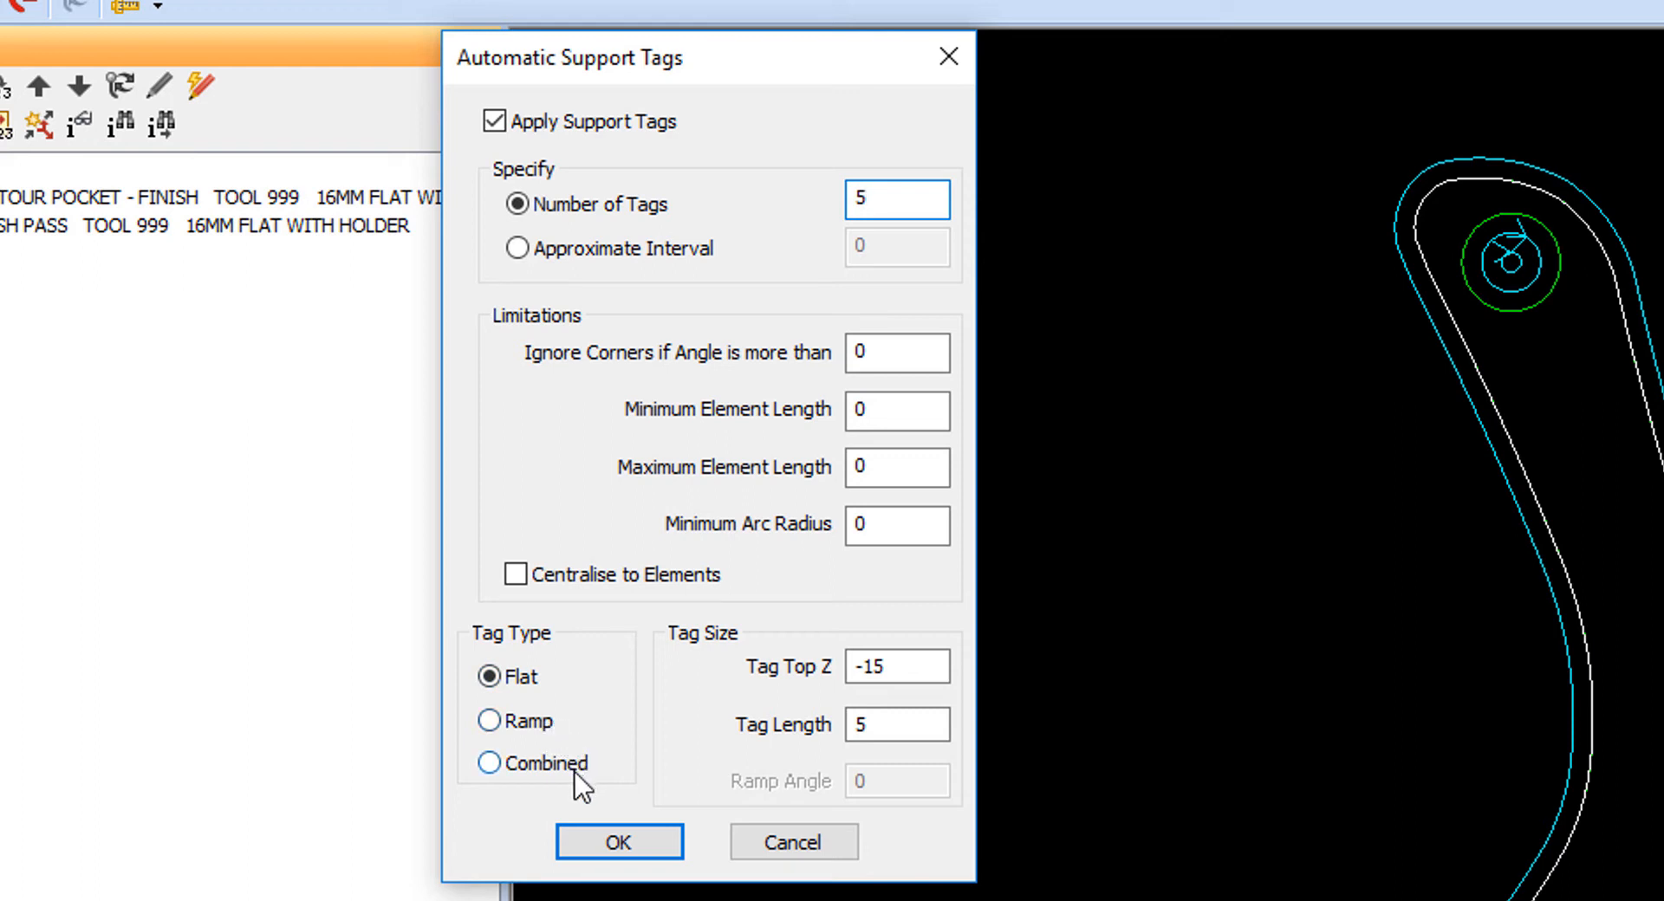
click(897, 667)
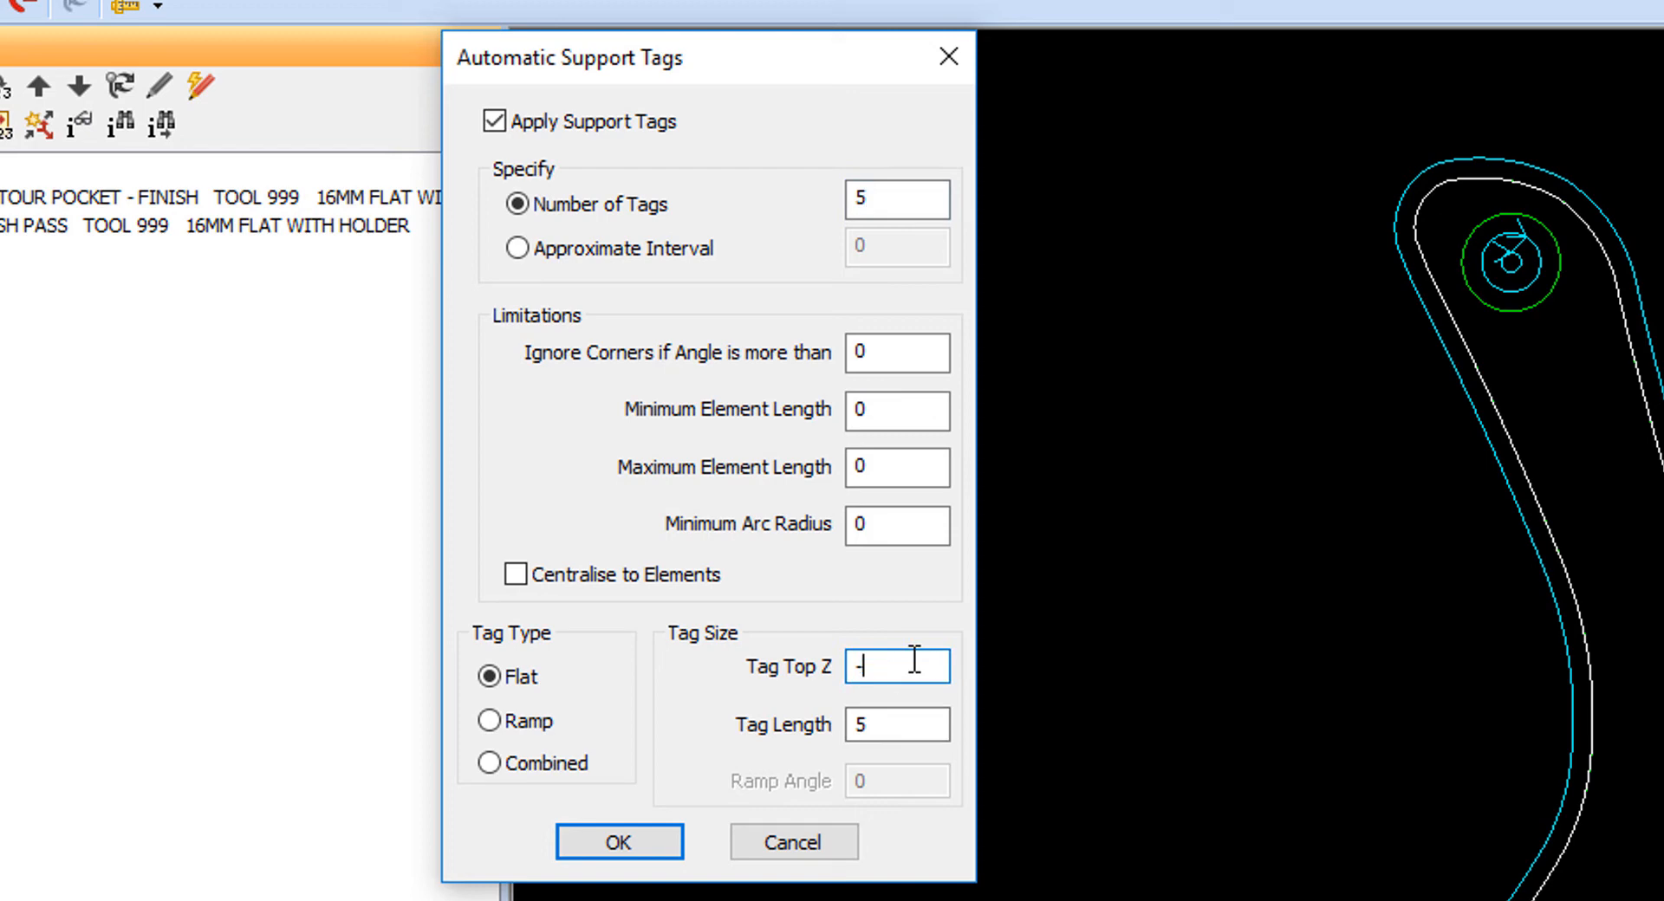
text(3)
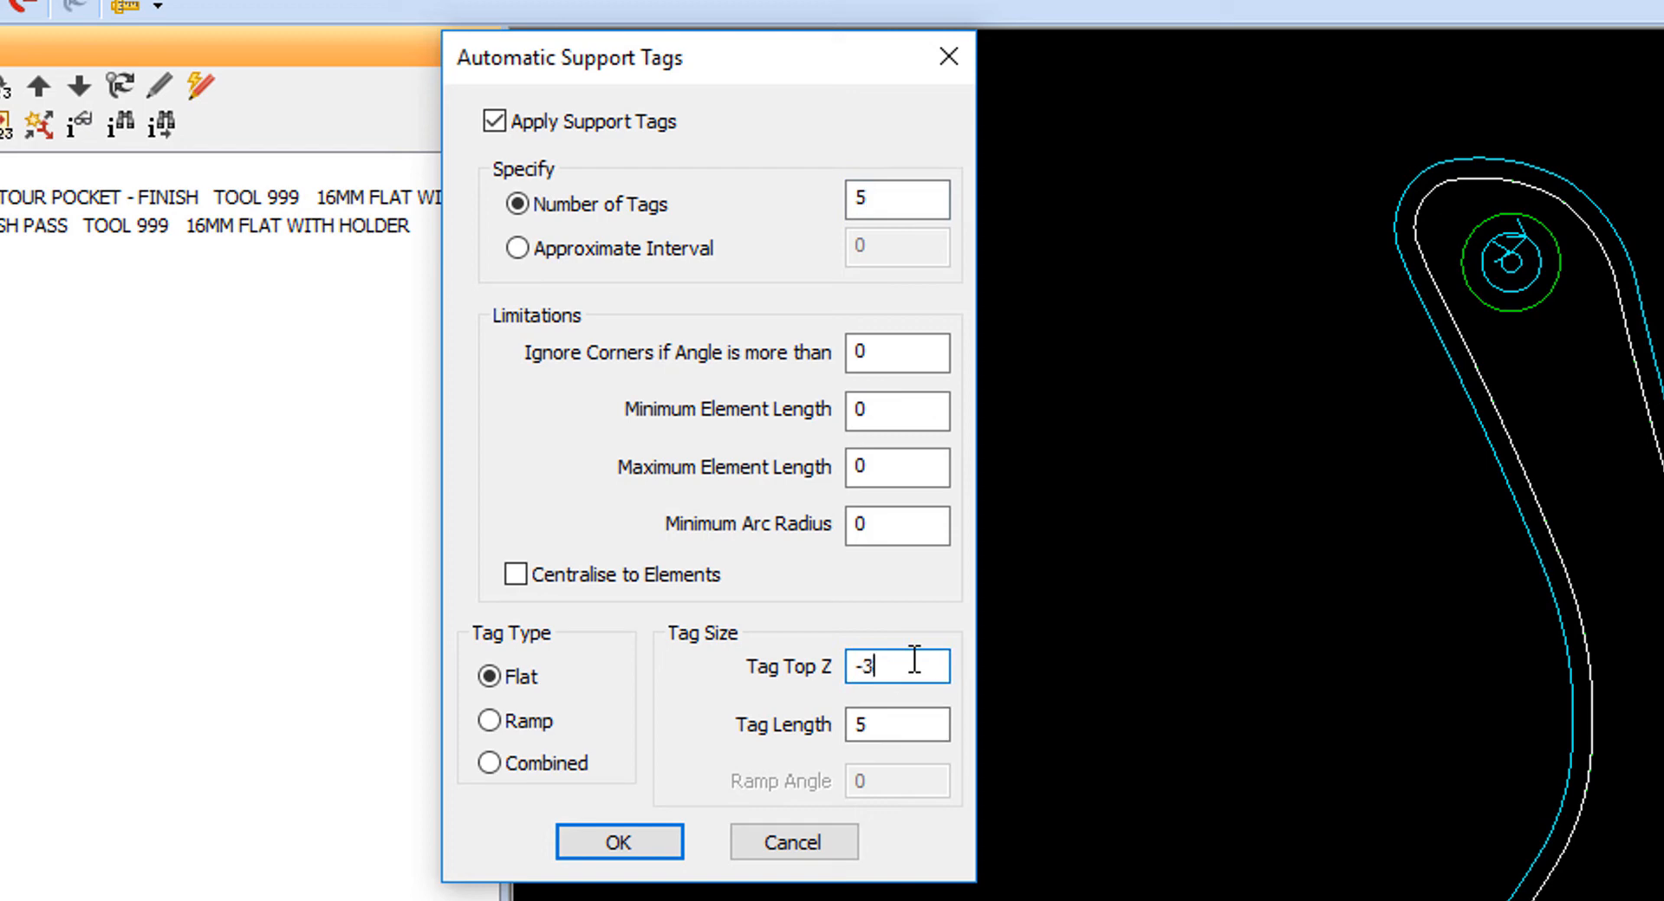
text(-1)
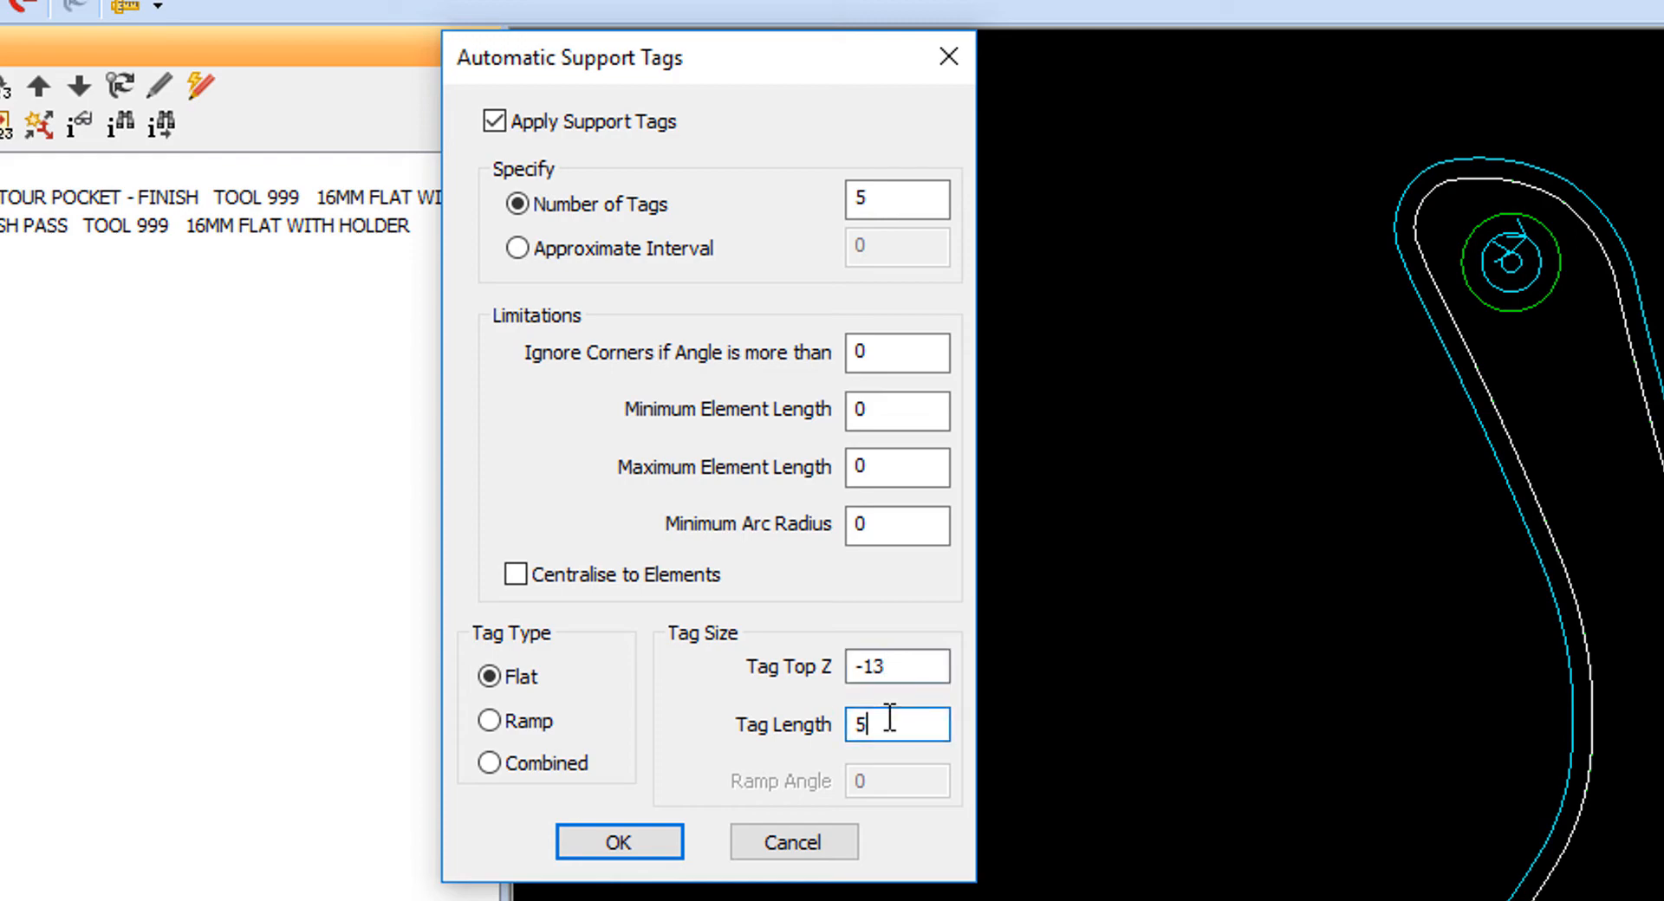
text(4)
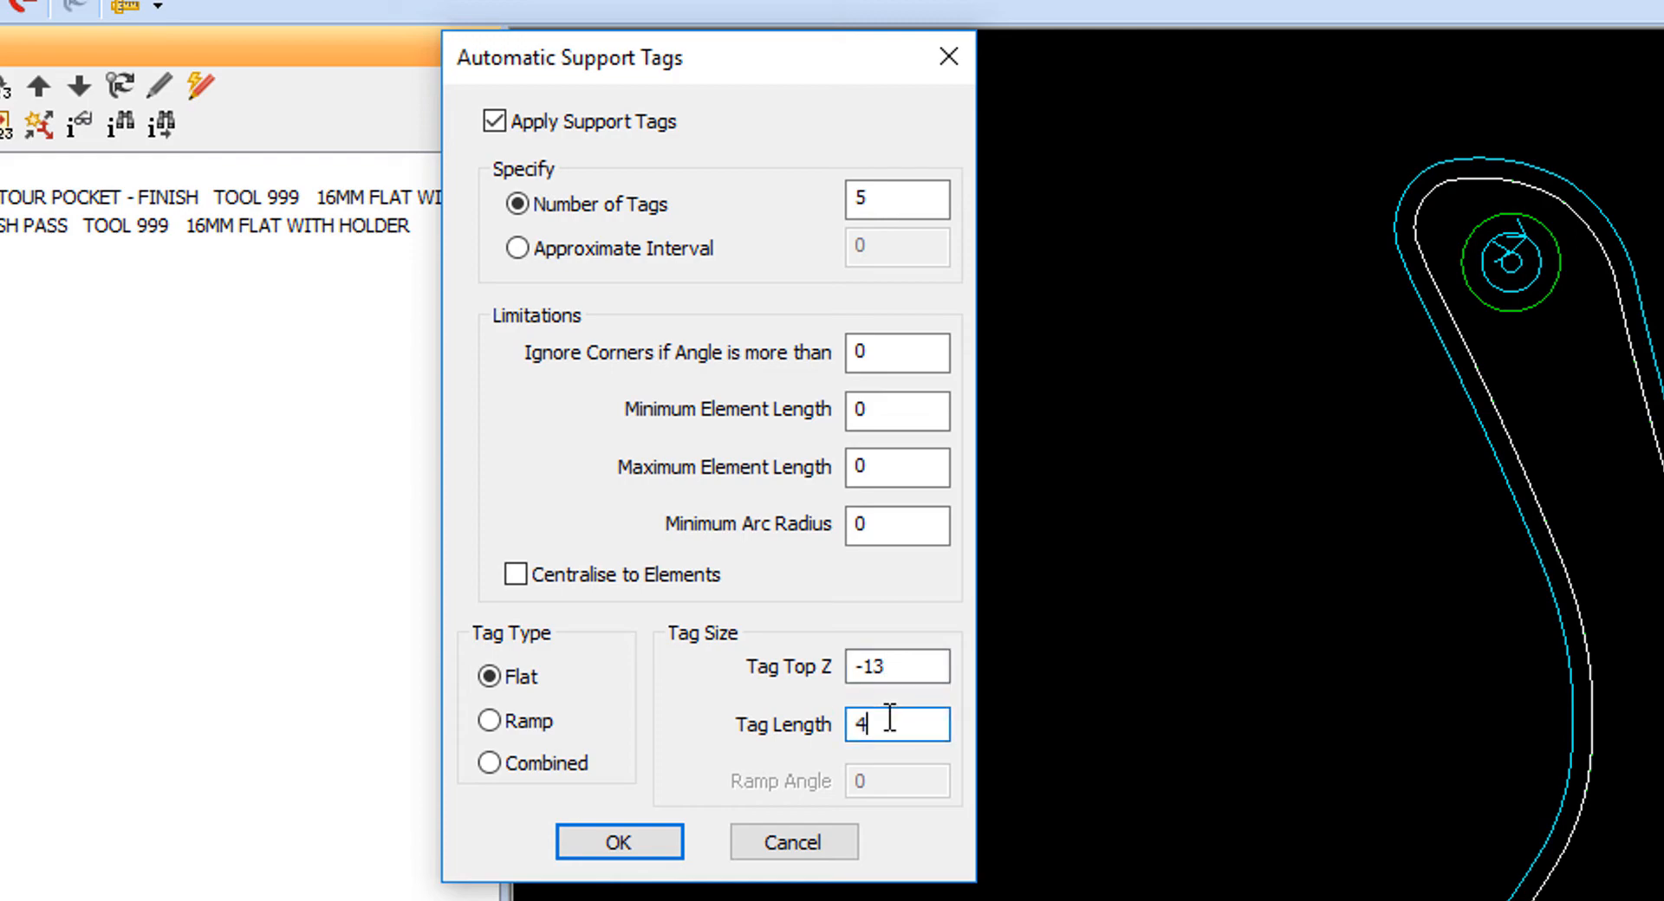
click(618, 842)
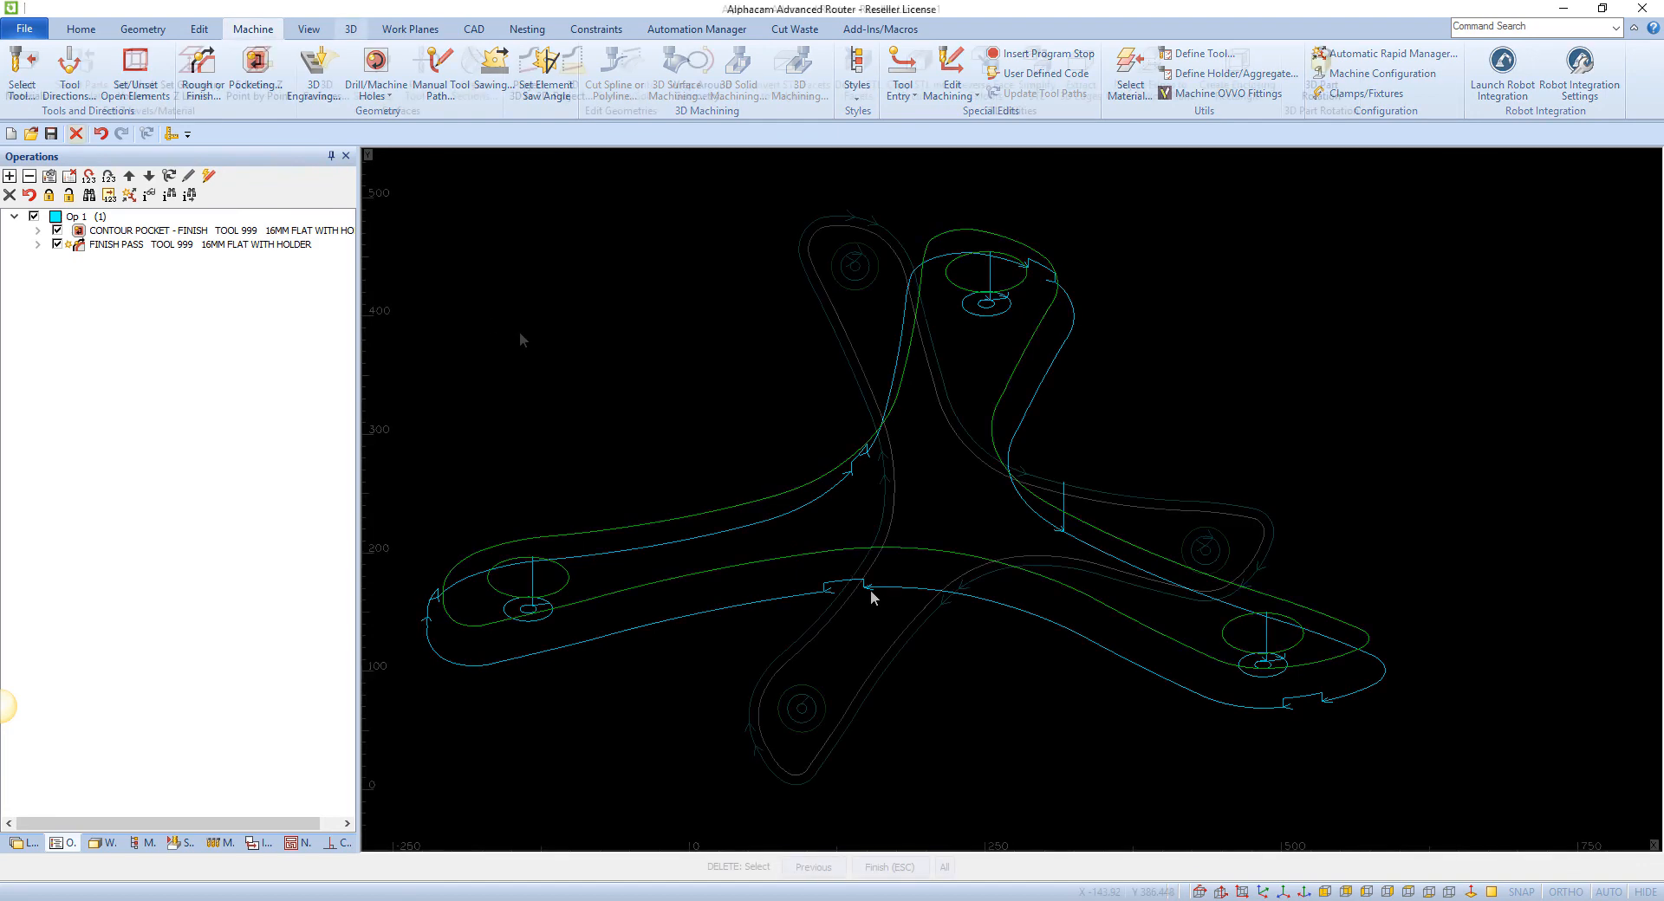
Step: Open Save As New Style for the tagged FINISH PASS operation
click(350, 29)
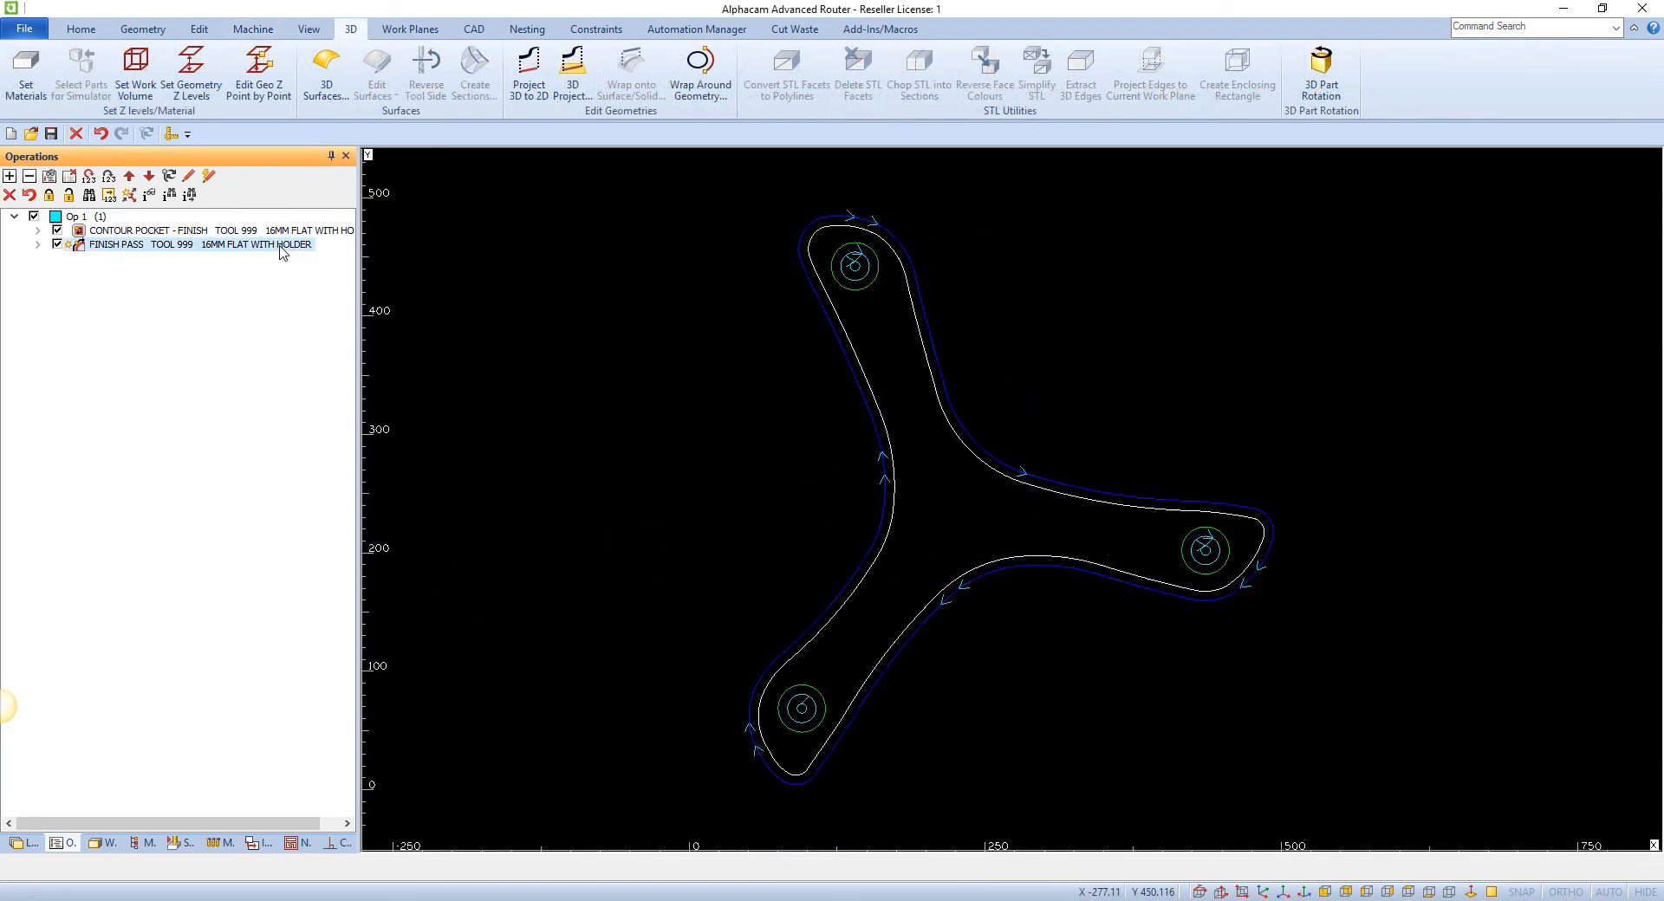
right_click(202, 244)
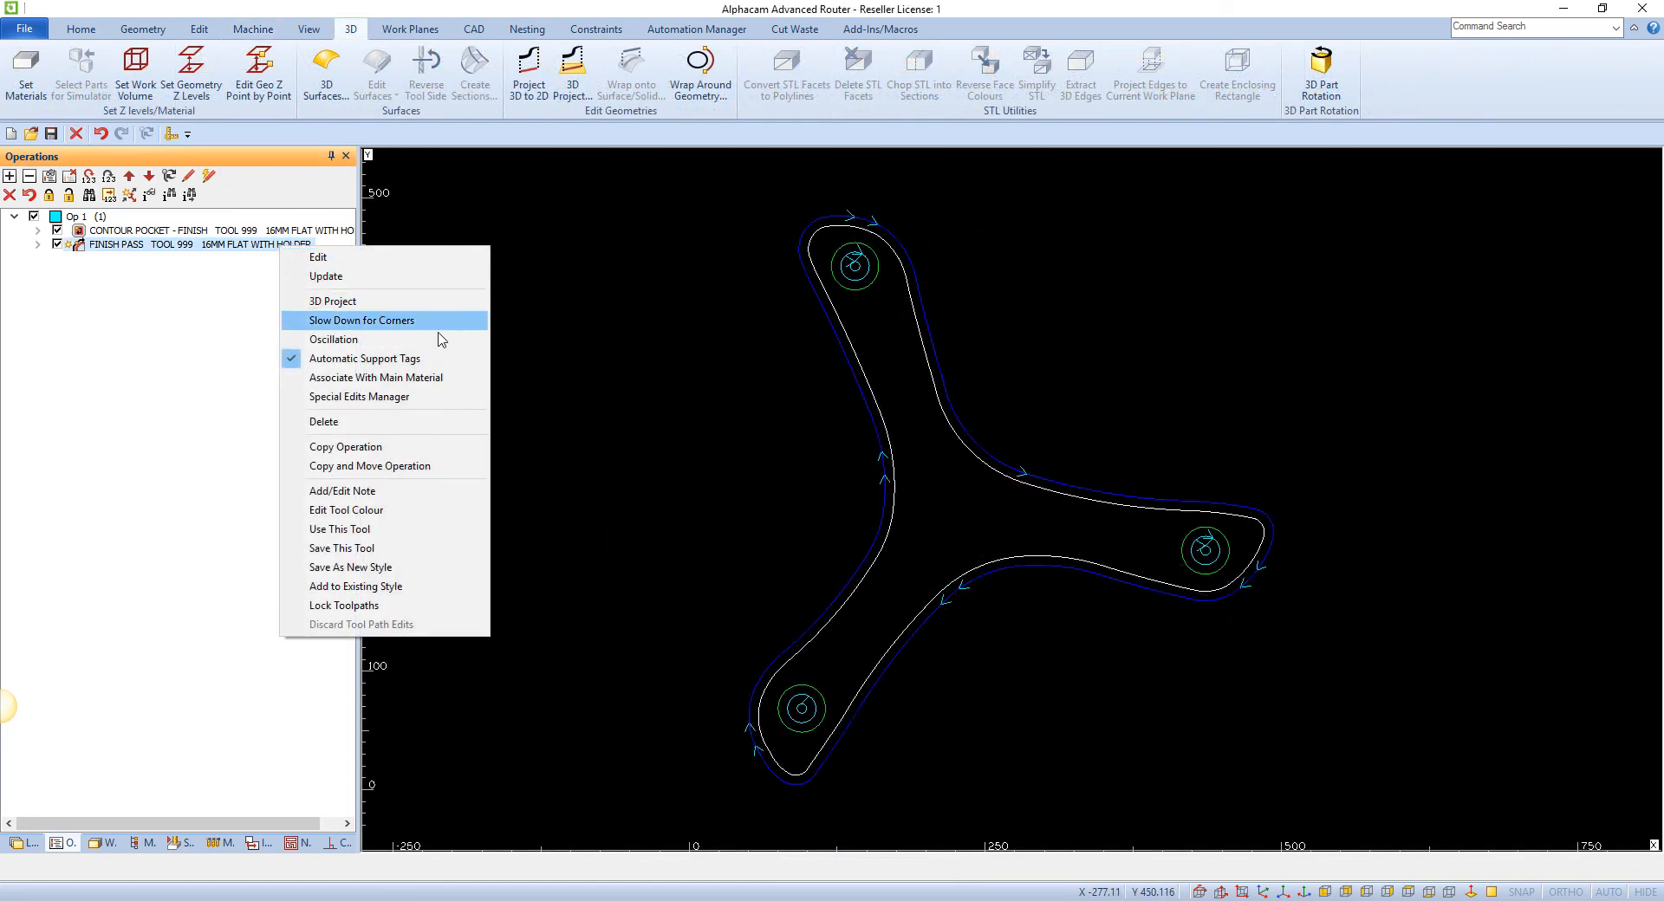
mouse_move(389, 566)
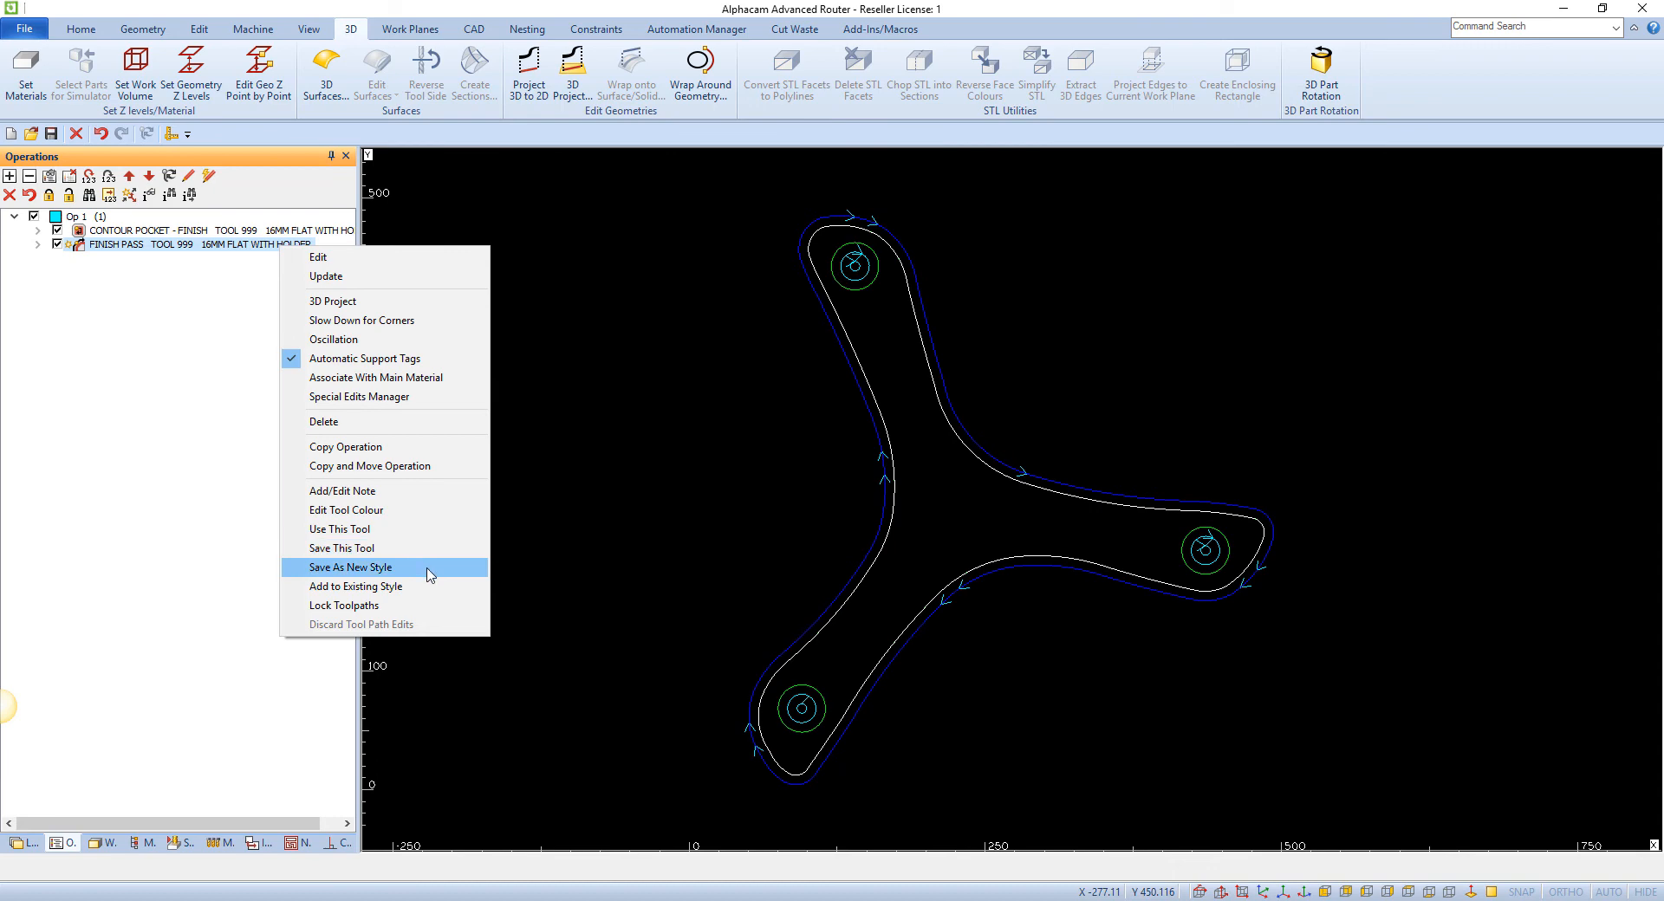
click(349, 567)
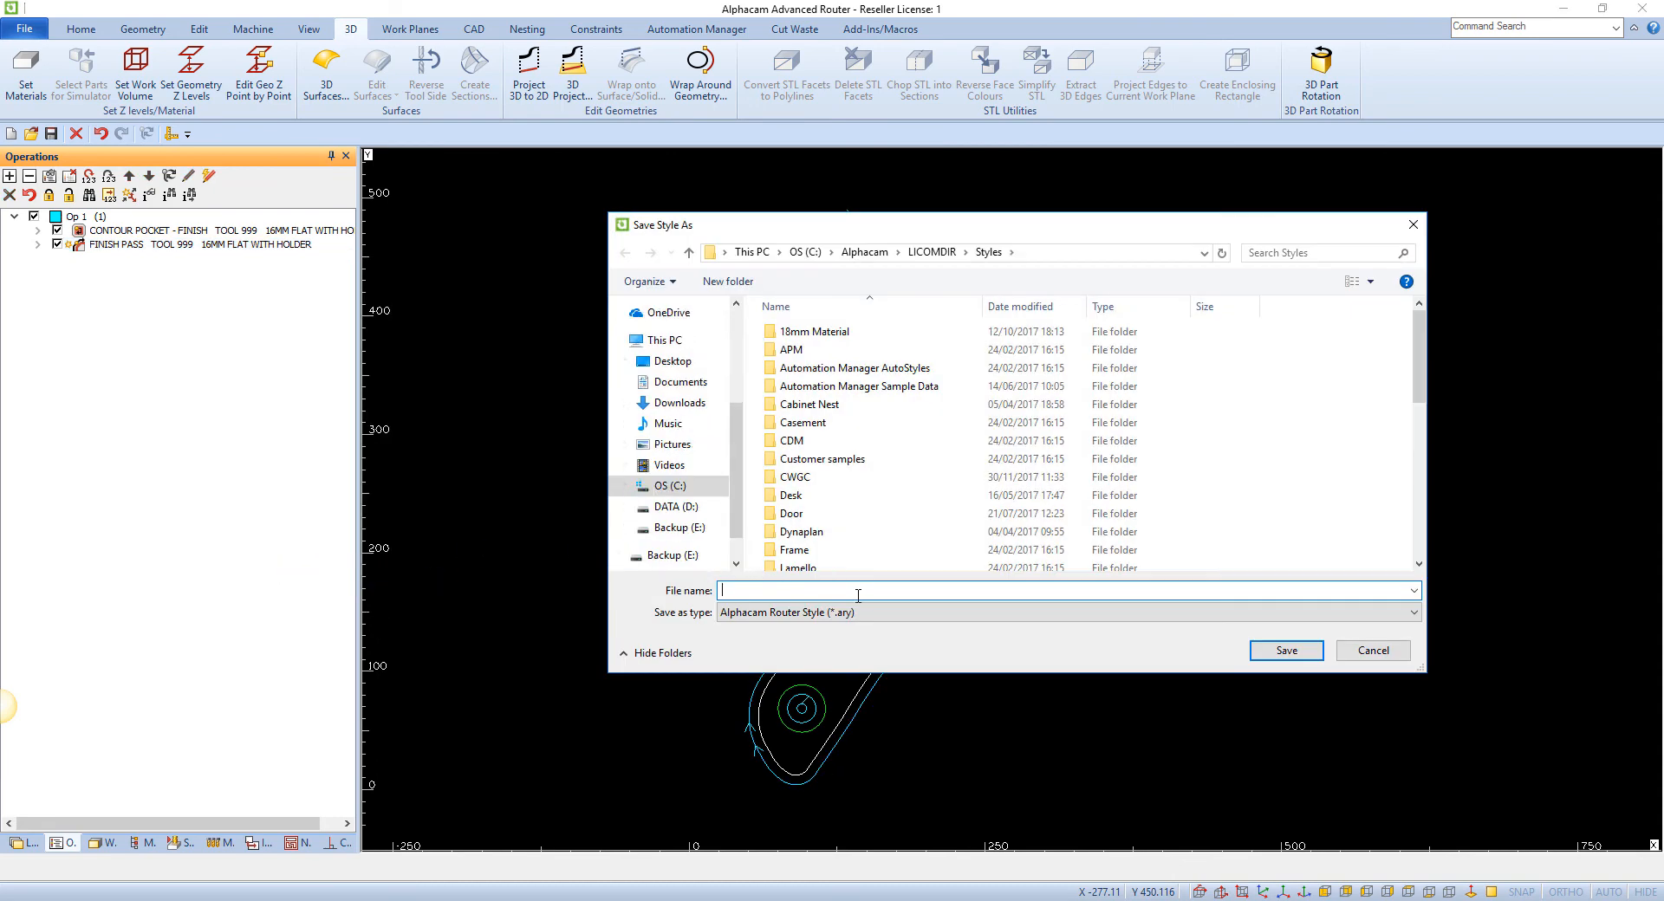
Step: Type 'Finish cut with' as the start of the style file name
text(Finish)
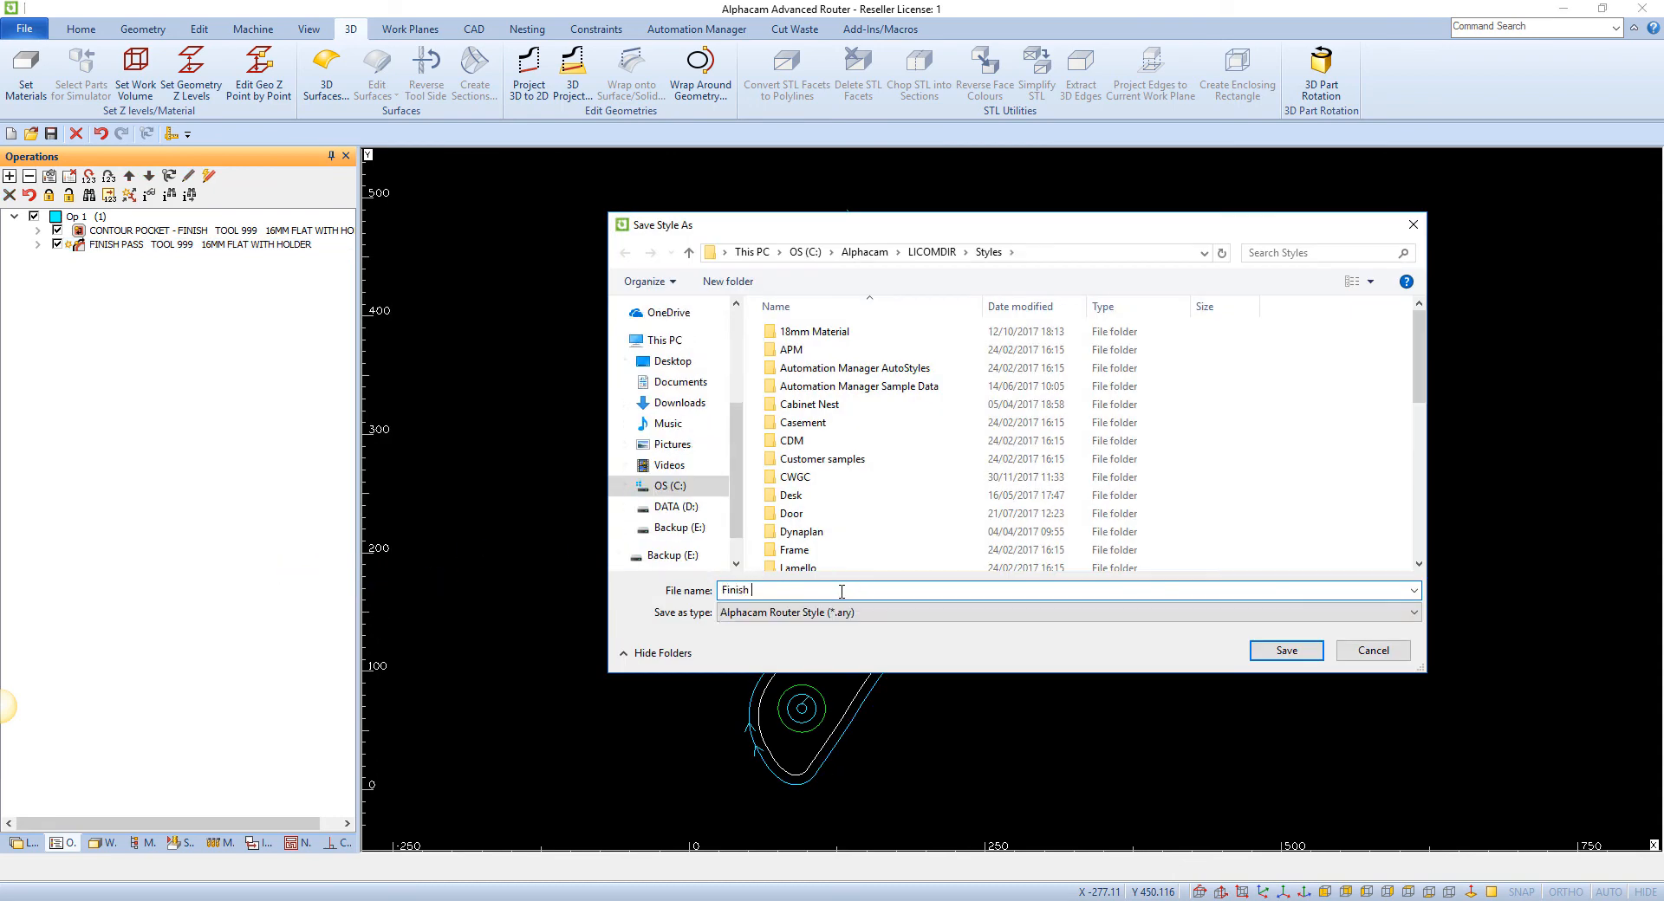
text(cut with)
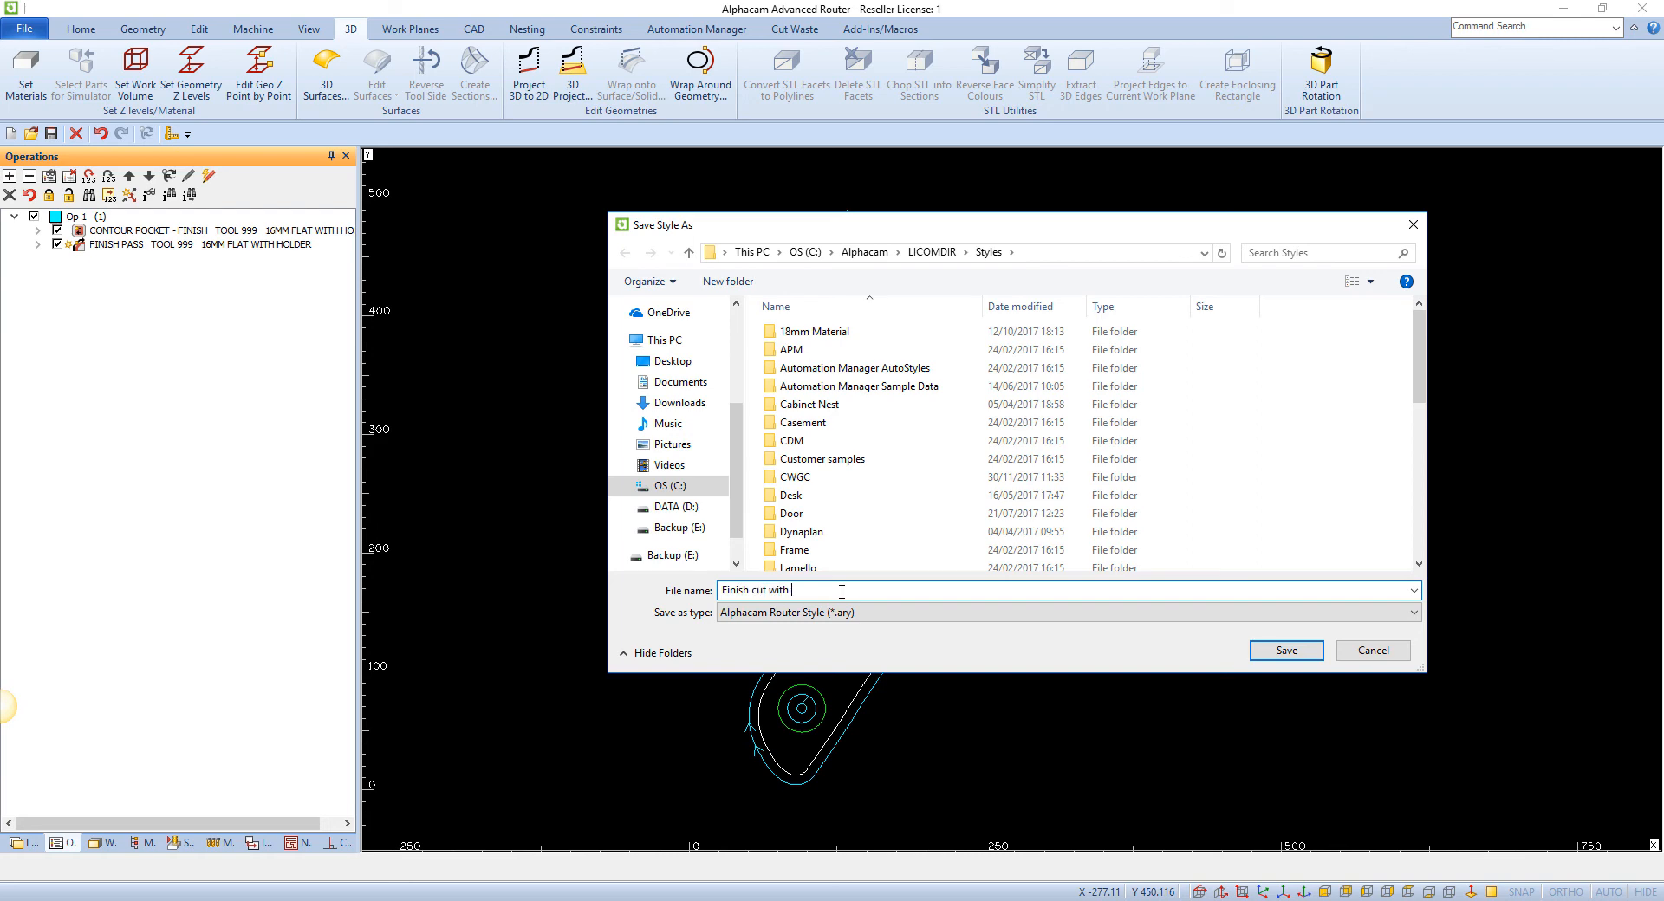